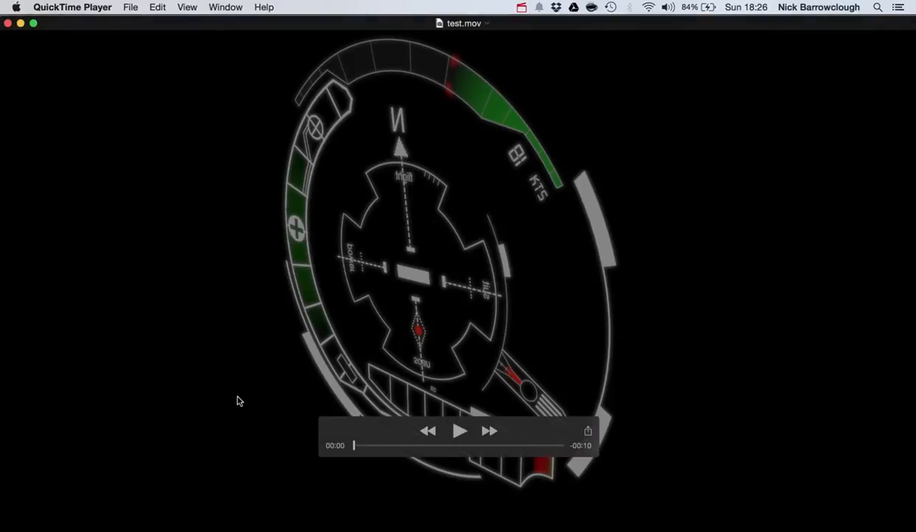
pyautogui.moveTo(165, 257)
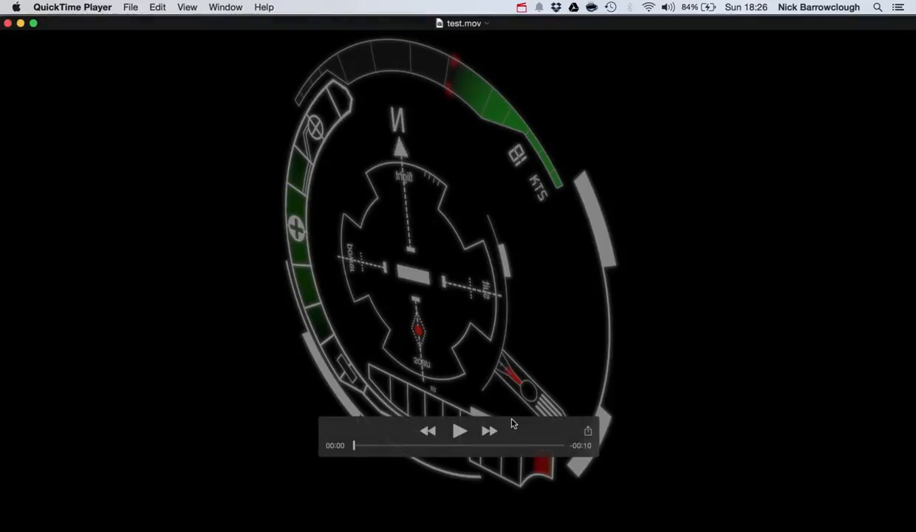
# - Play test.mov in QuickTime Player through to the end of the gauge animation
pyautogui.click(458, 432)
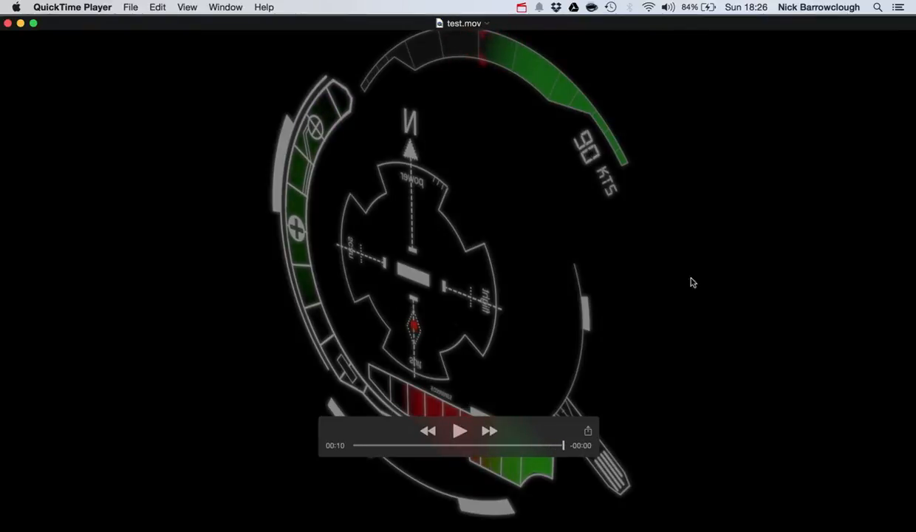
pyautogui.click(458, 432)
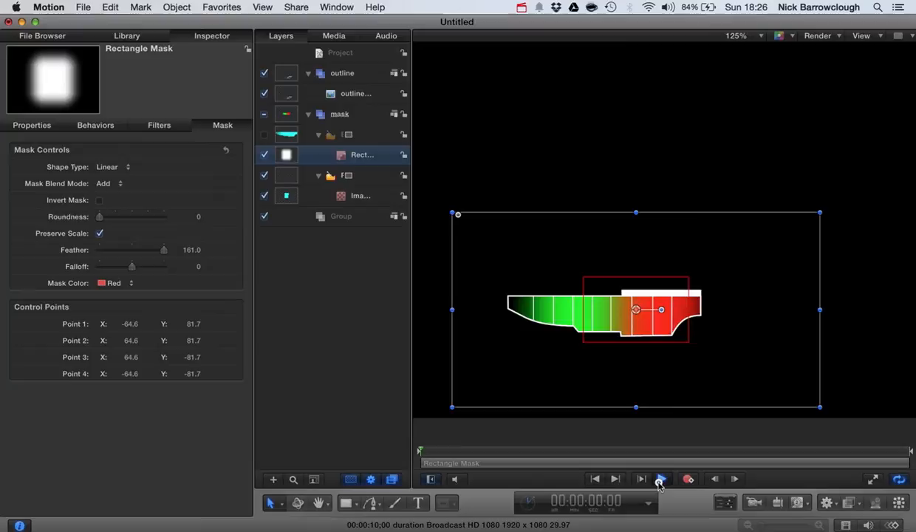
pyautogui.click(660, 479)
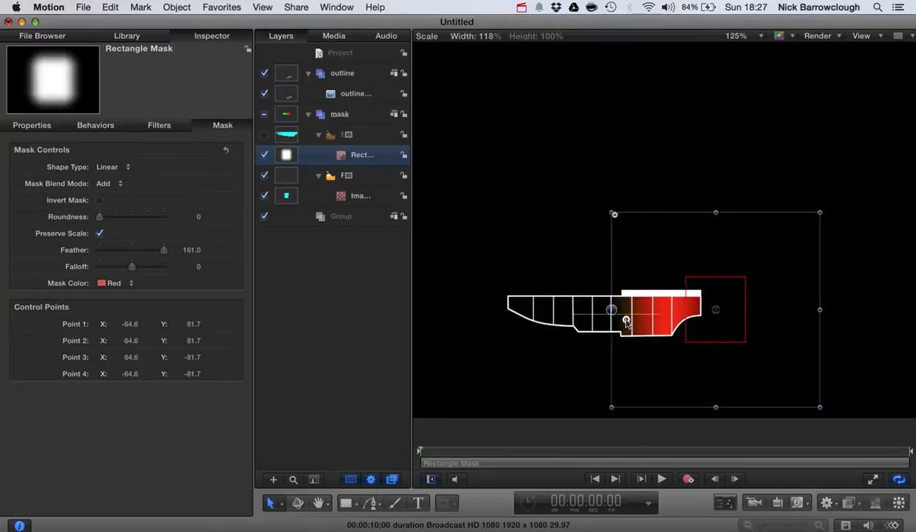
pyautogui.moveTo(614, 309); pyautogui.dragTo(627, 309)
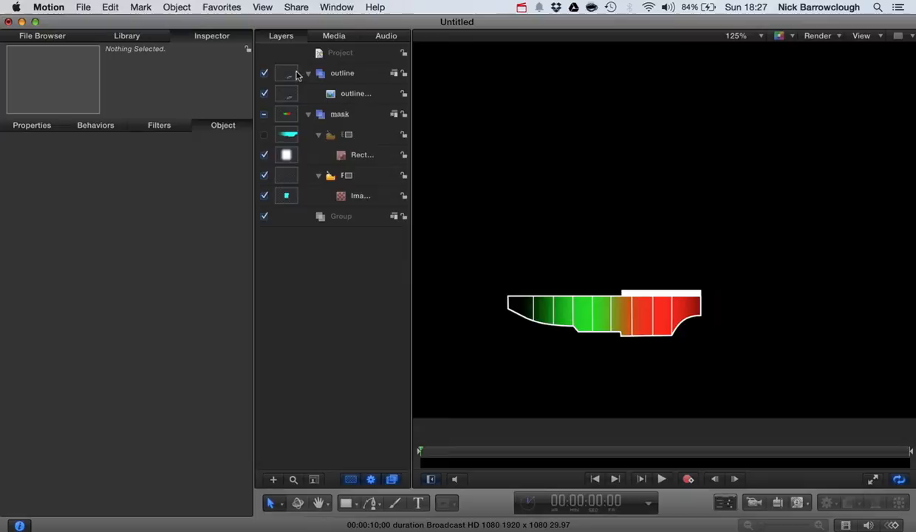
# - Create a new blank Motion project from the Project Browser
pyautogui.click(307, 72)
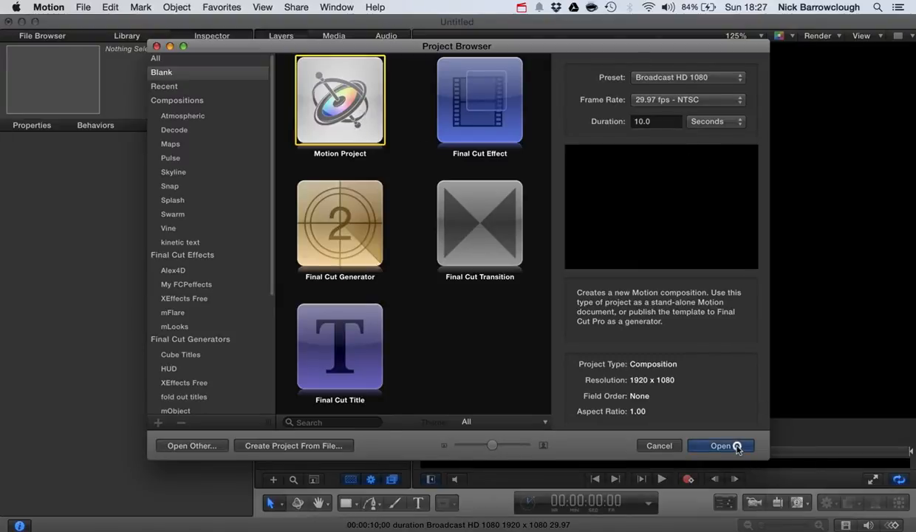
pyautogui.click(721, 446)
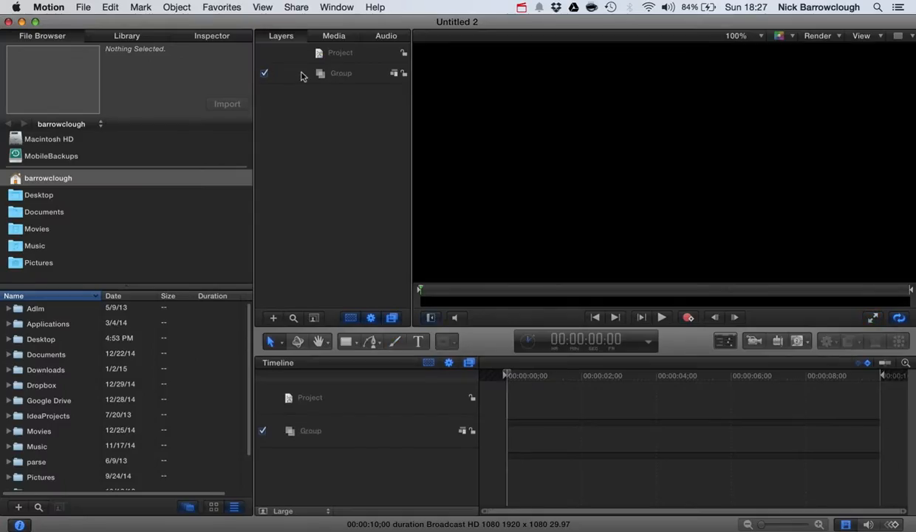
# - Import the gauge outline file from the widget 4 folder via the Layers list
pyautogui.rightClick(339, 72)
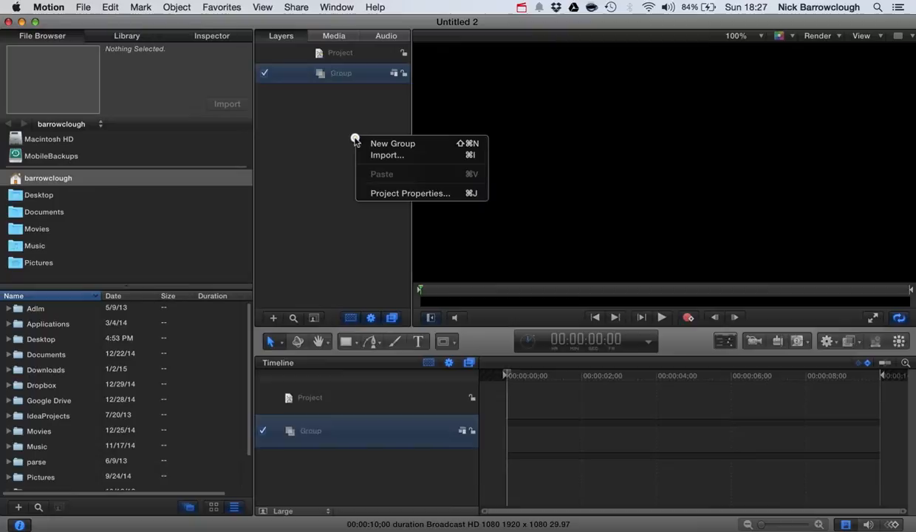
pyautogui.click(387, 155)
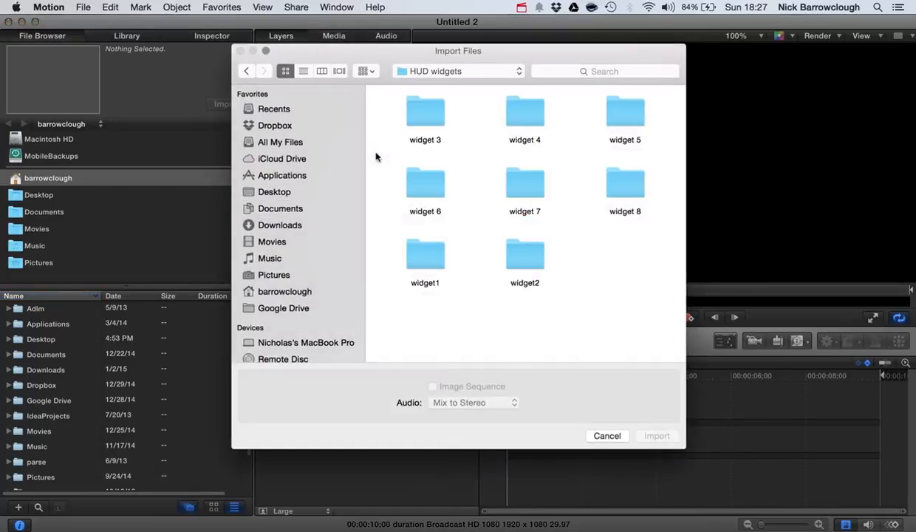
pyautogui.moveTo(533, 105)
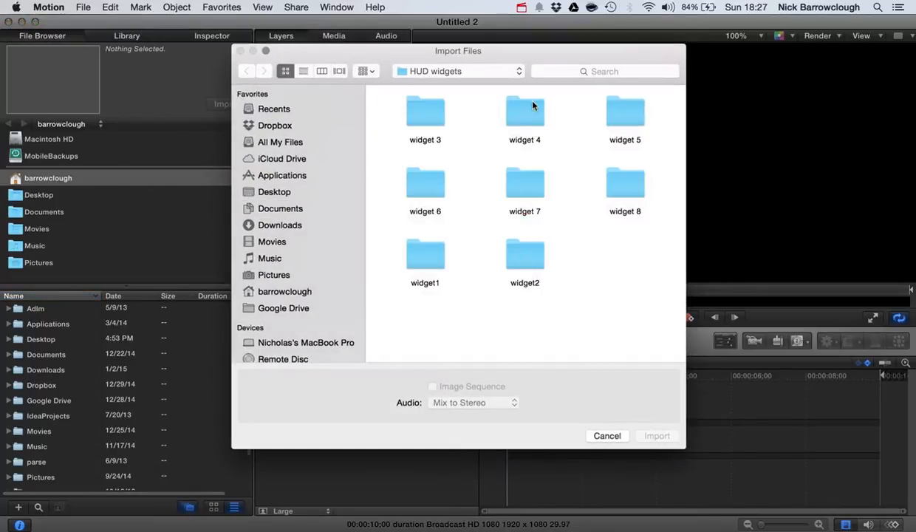
pyautogui.doubleClick(524, 111)
pyautogui.write('mask')
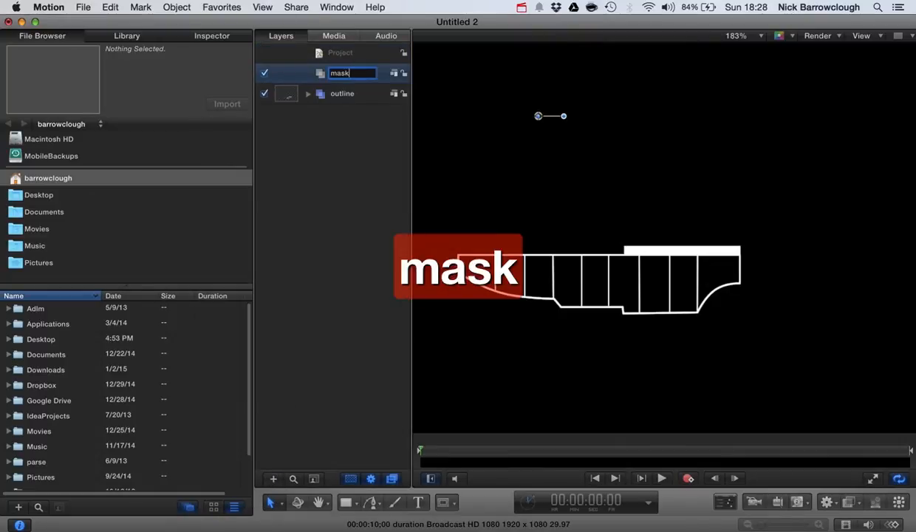
# - Name the new group above the outline layer 'mask'
pyautogui.click(340, 72)
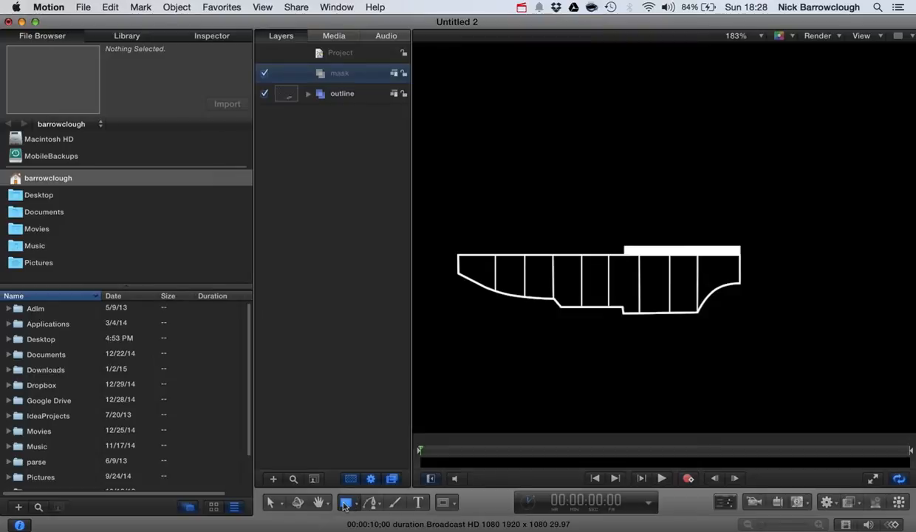
# - Choose the Rectangle shape tool to draw over the outline
pyautogui.click(347, 502)
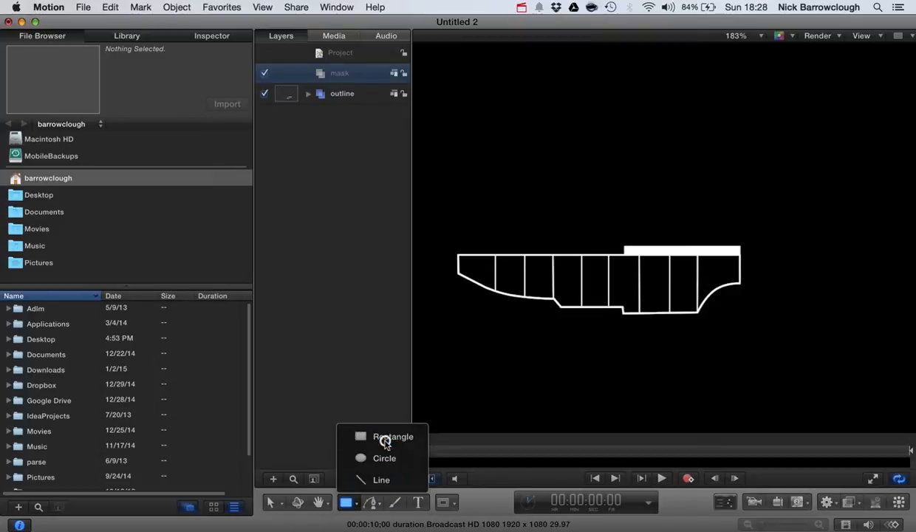
pyautogui.click(393, 436)
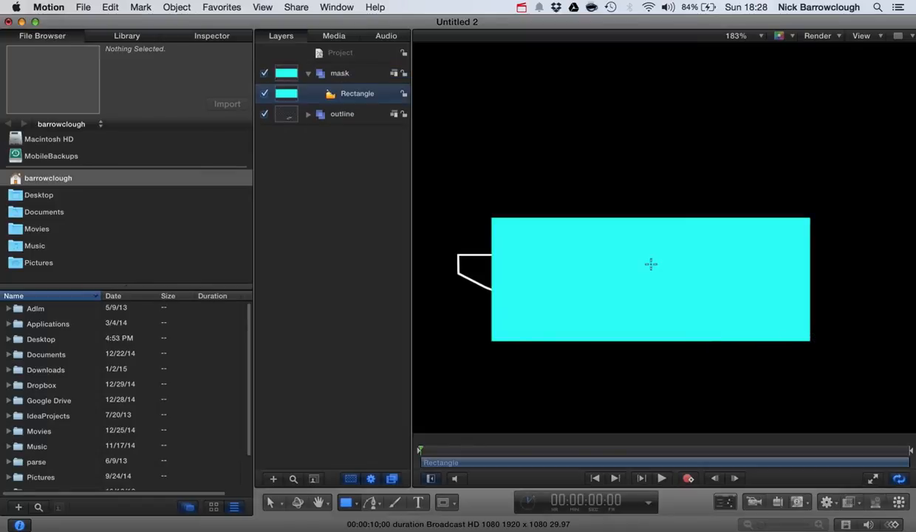
pyautogui.moveTo(186, 50)
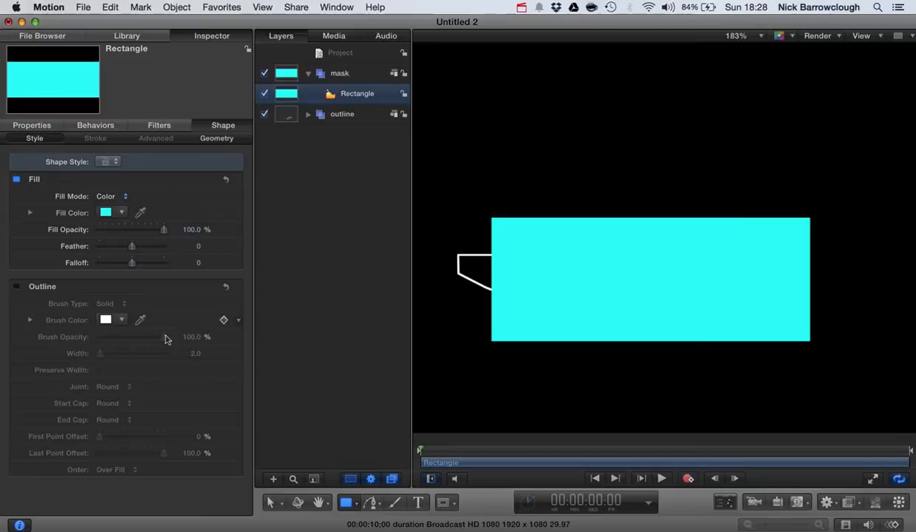
# - Set the rectangle's Fill Mode to Gradient with red and green colour stops
pyautogui.click(112, 195)
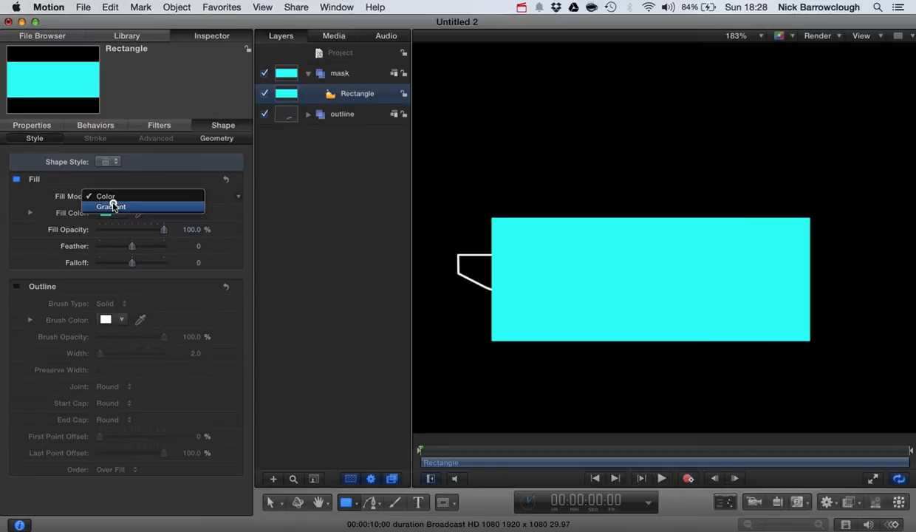
pyautogui.click(112, 206)
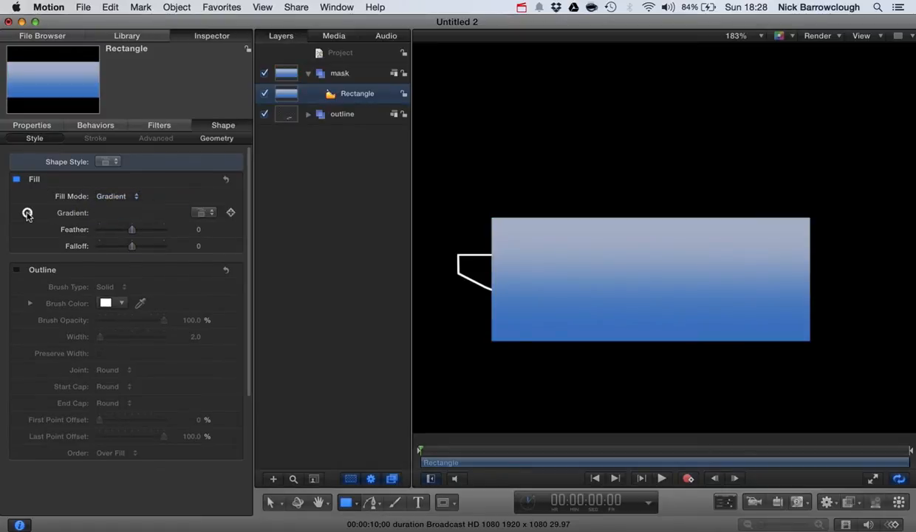
pyautogui.click(30, 213)
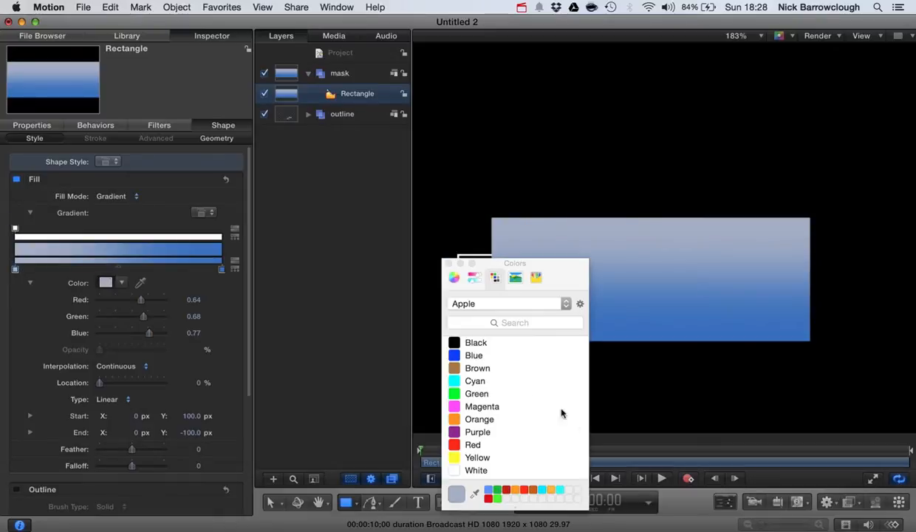
pyautogui.click(473, 444)
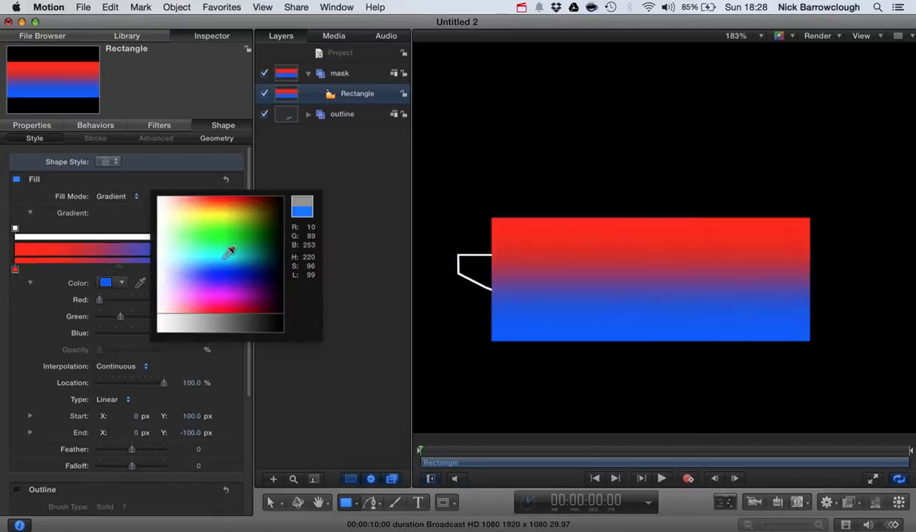
pyautogui.click(241, 226)
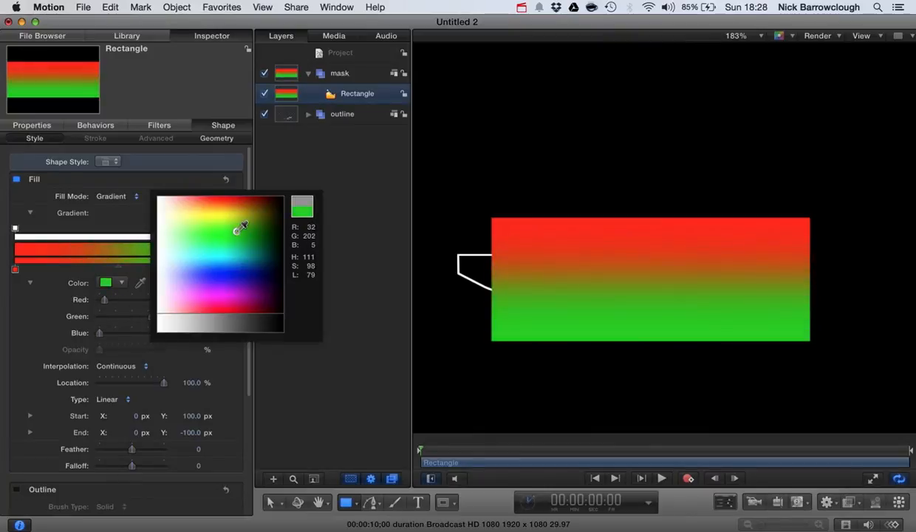
pyautogui.click(242, 225)
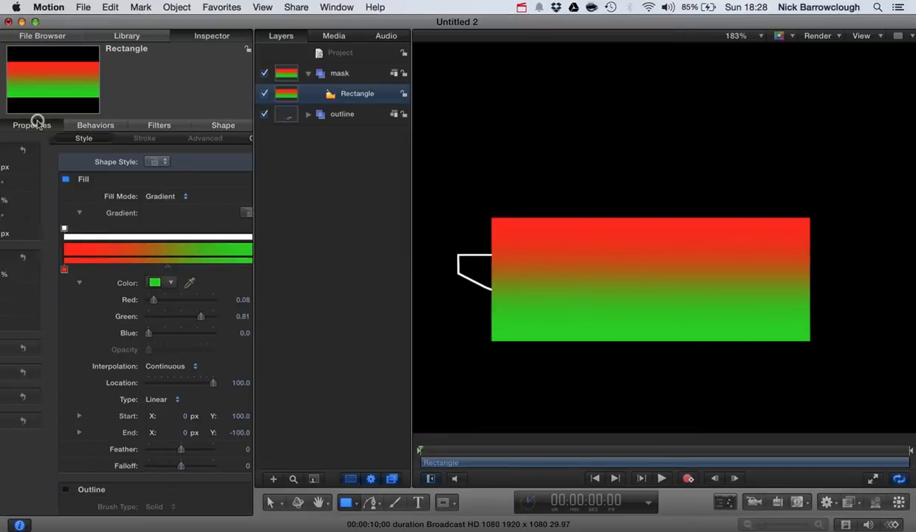
# - Set the rectangle's Rotation to -90 in its Properties
pyautogui.click(31, 125)
pyautogui.write('90')
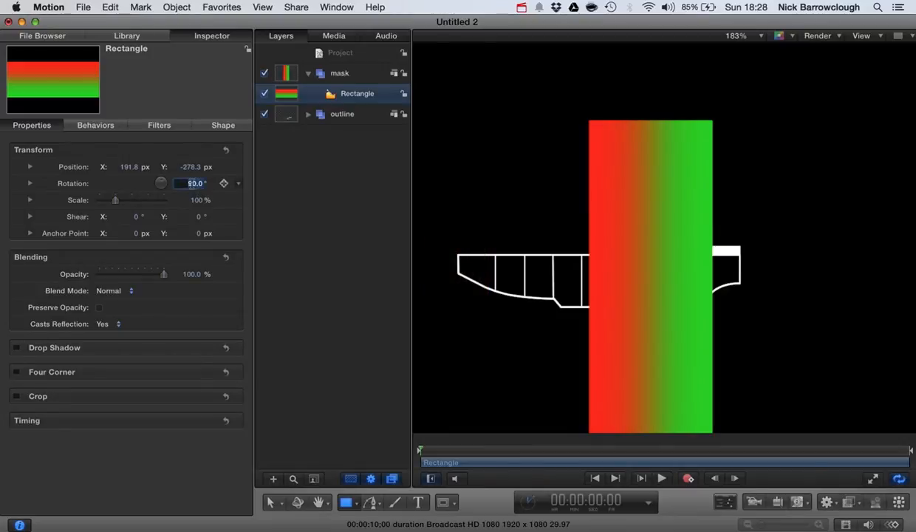
pyautogui.write('-90.0')
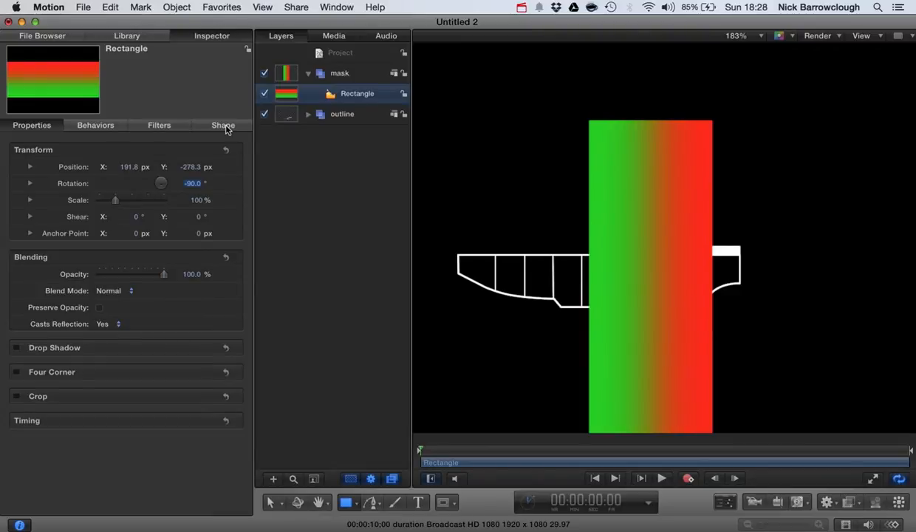
# - Rescale the rectangle into a wide bar: narrow X scale, stretched Y scale, about 229% overall
pyautogui.click(223, 124)
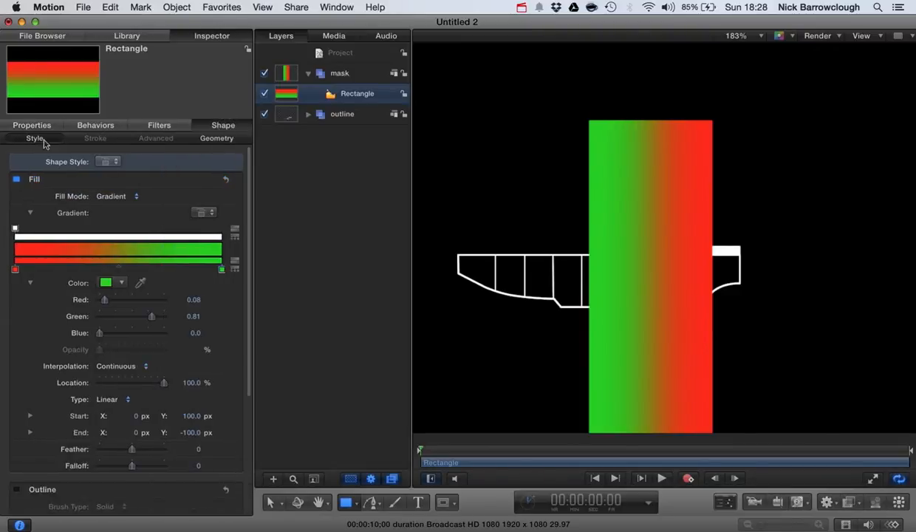
pyautogui.click(33, 124)
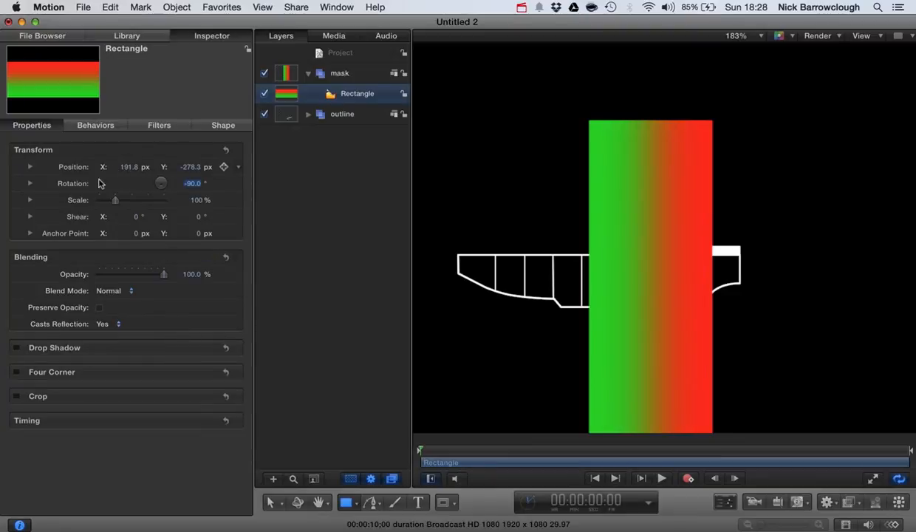
pyautogui.click(30, 199)
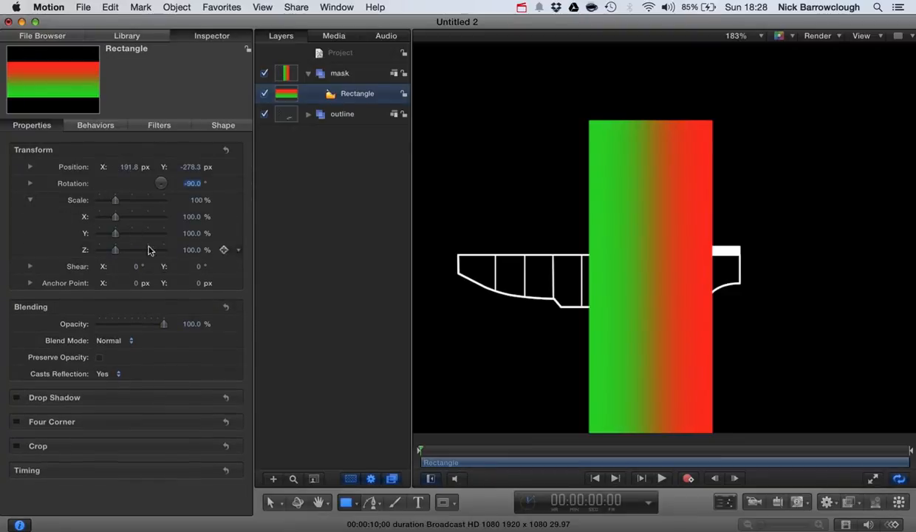
pyautogui.moveTo(115, 216); pyautogui.dragTo(101, 216)
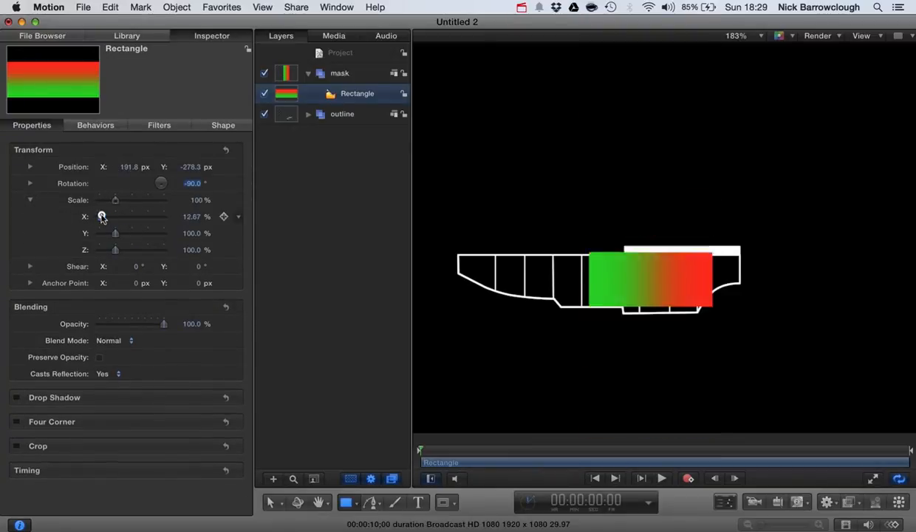
pyautogui.moveTo(100, 216); pyautogui.dragTo(107, 216)
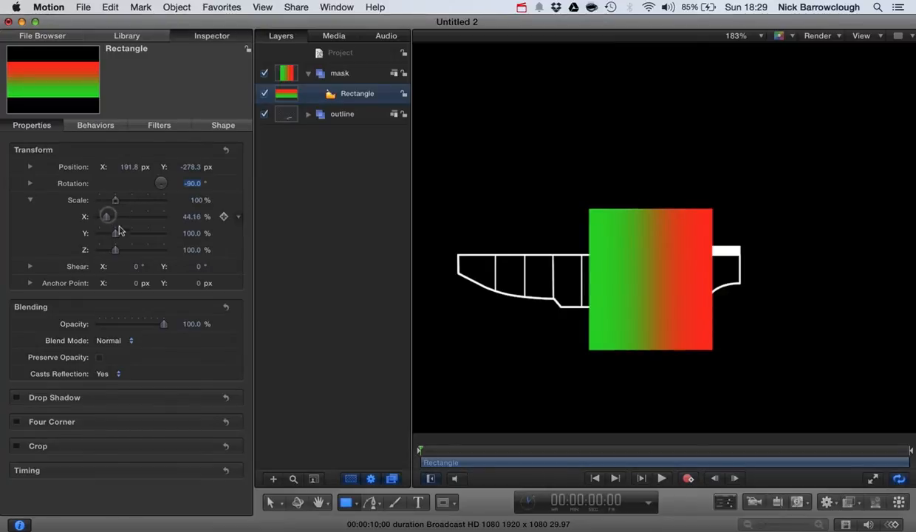
pyautogui.moveTo(115, 233); pyautogui.dragTo(146, 234)
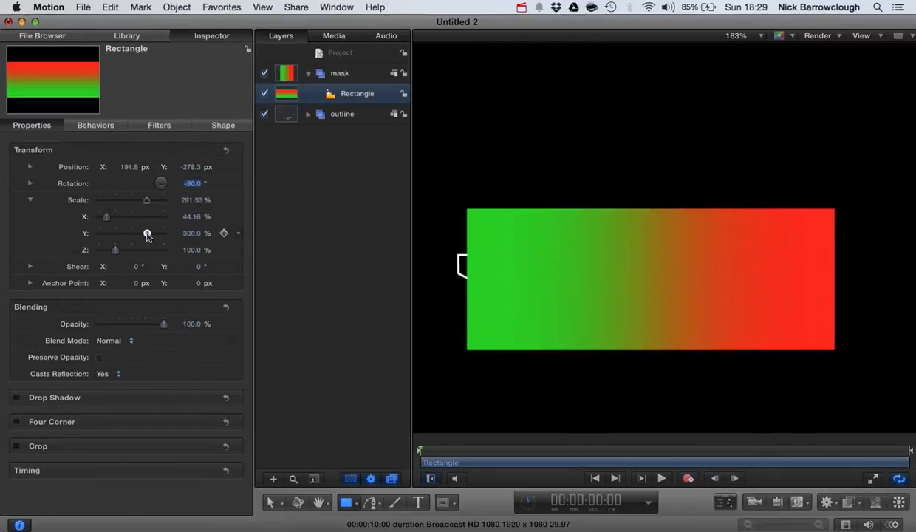
pyautogui.moveTo(146, 233); pyautogui.dragTo(136, 233)
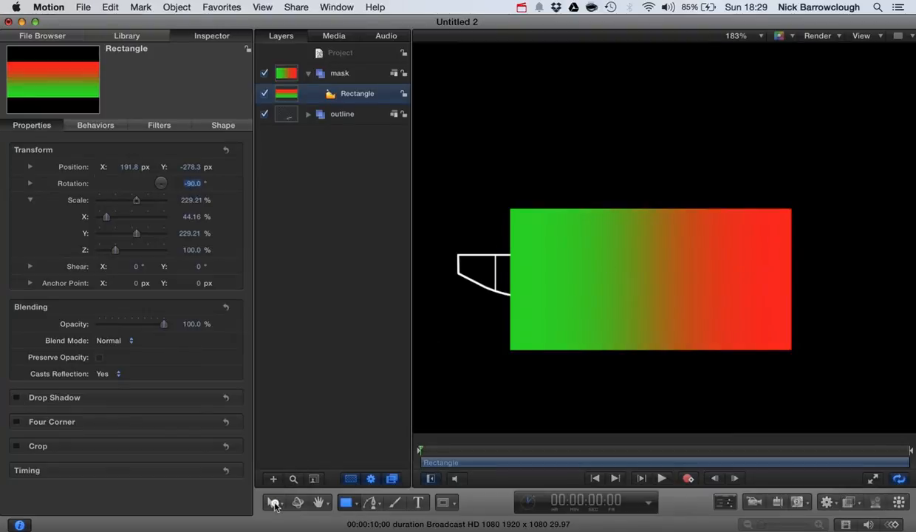
# - Drag the rectangle left on canvas so it covers the gauge outline
pyautogui.click(275, 502)
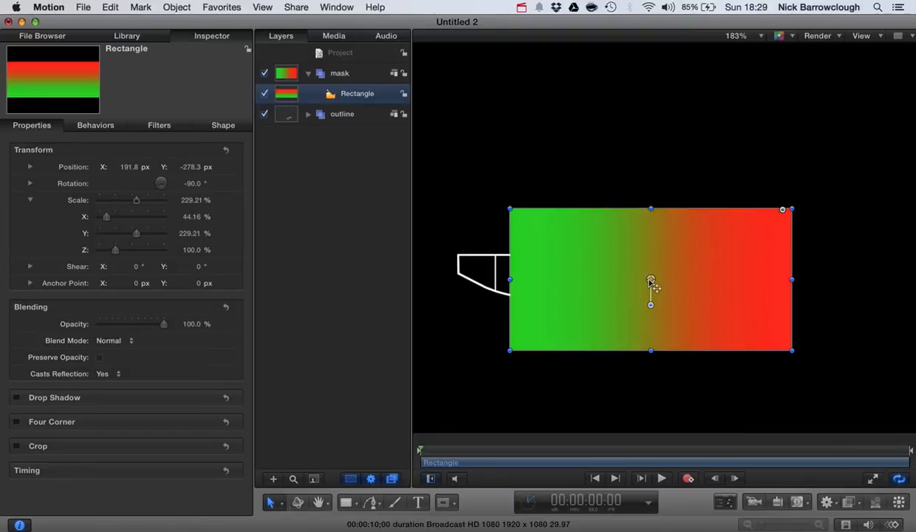
pyautogui.moveTo(650, 280); pyautogui.dragTo(608, 279)
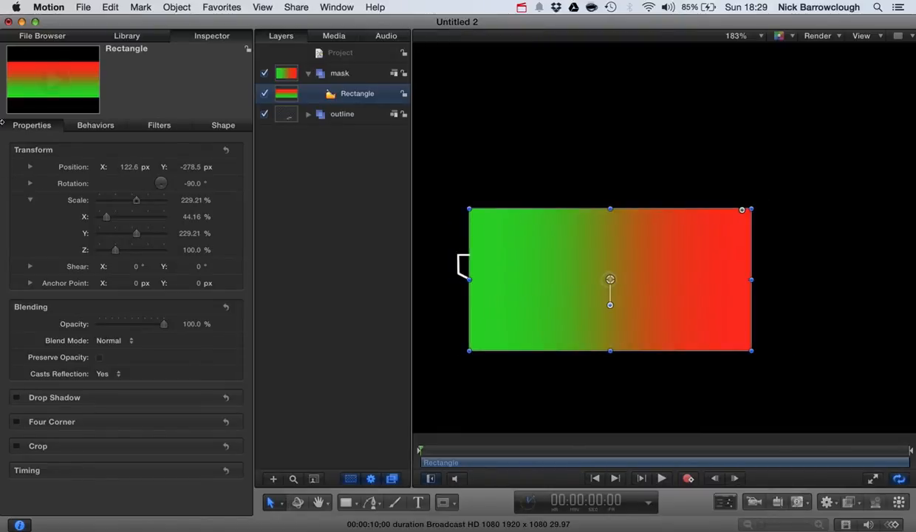
# - Raise the rectangle's Feather to 100 in the Shape Style settings
pyautogui.click(222, 124)
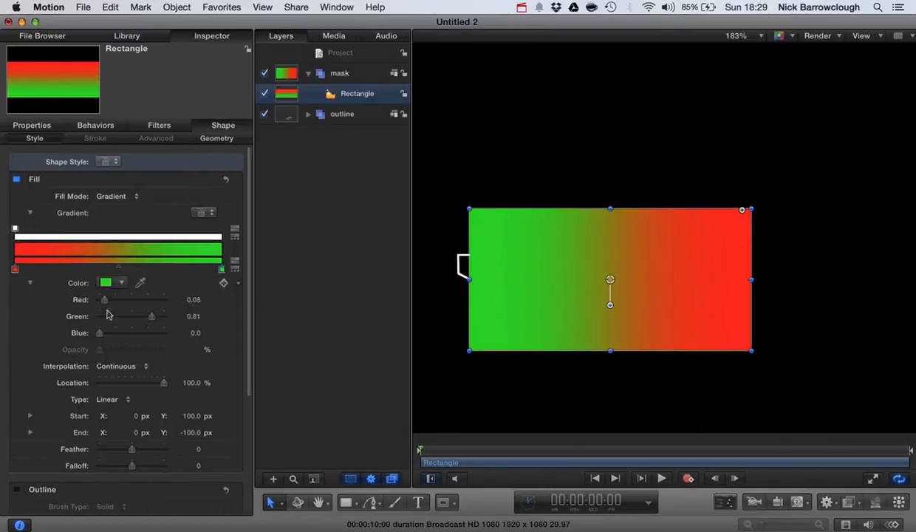
pyautogui.click(215, 138)
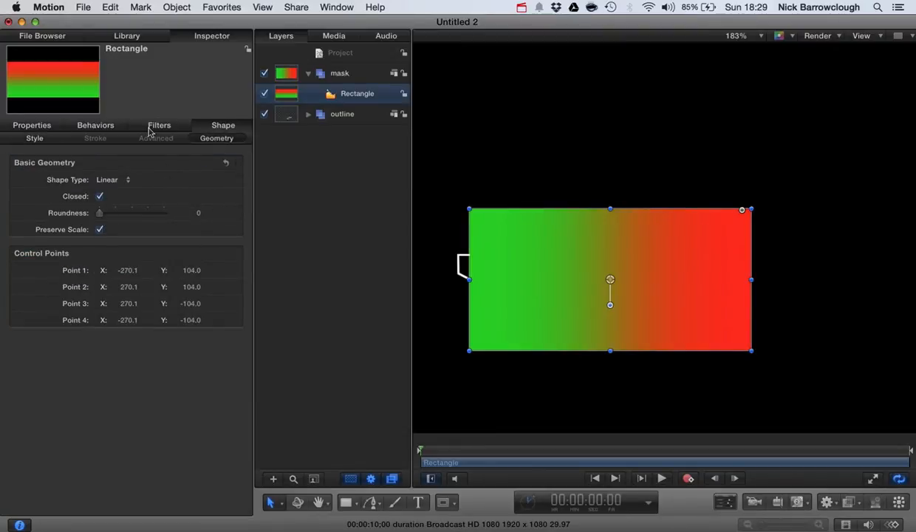
pyautogui.click(34, 139)
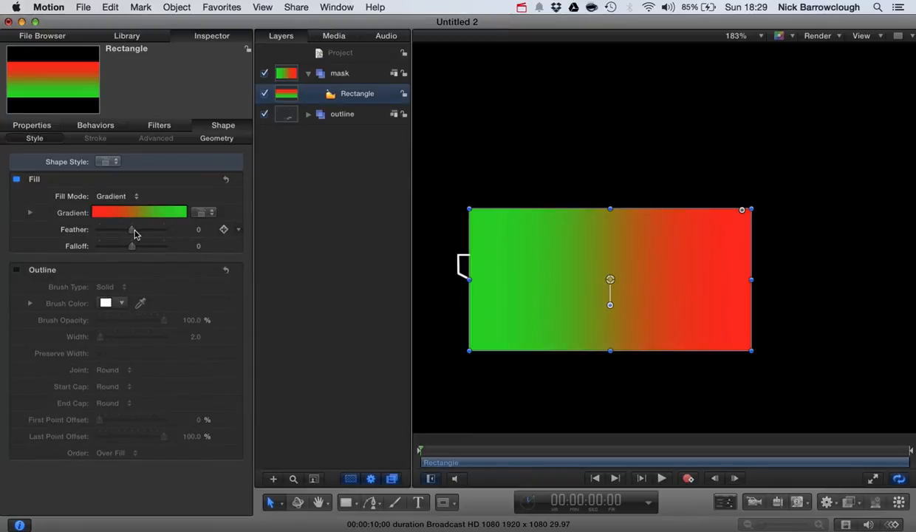
pyautogui.moveTo(132, 229); pyautogui.dragTo(157, 229)
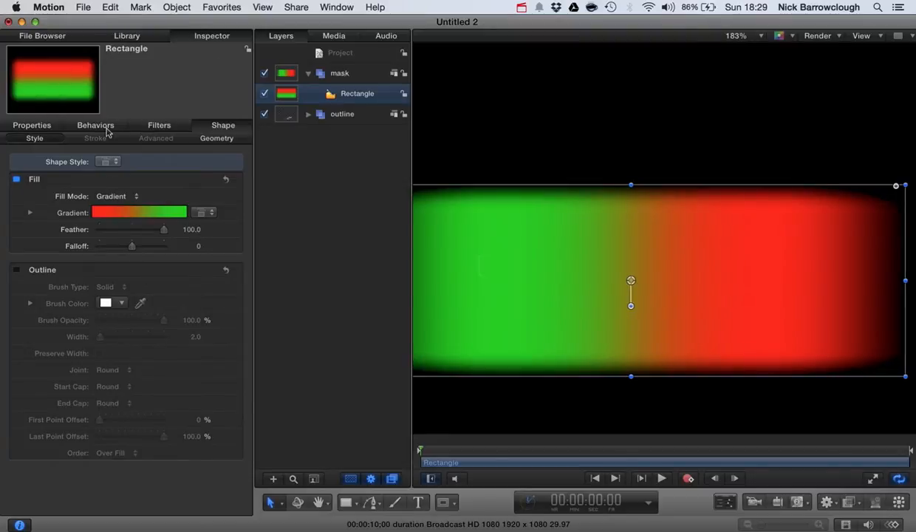
pyautogui.moveTo(630, 281); pyautogui.dragTo(712, 281)
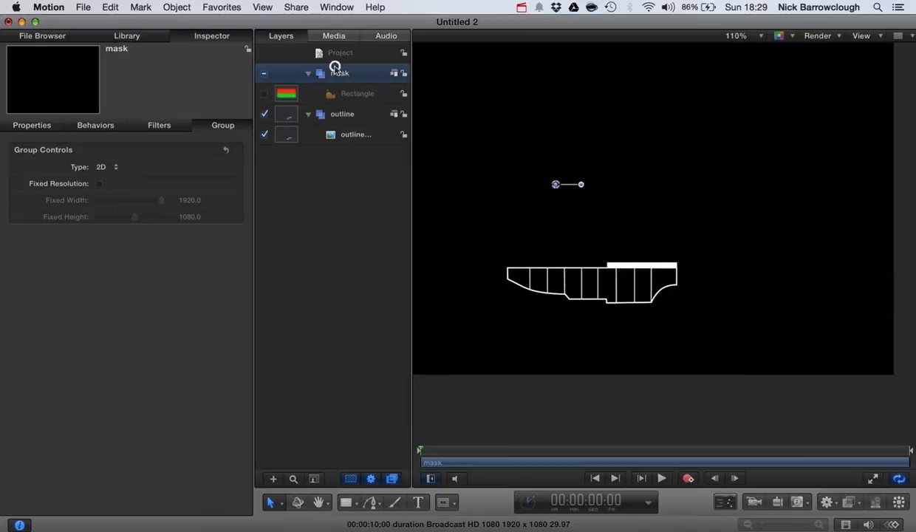
# - Trace Bezier points along the outline's lower edge and right-hand corner in the mask group
pyautogui.click(372, 502)
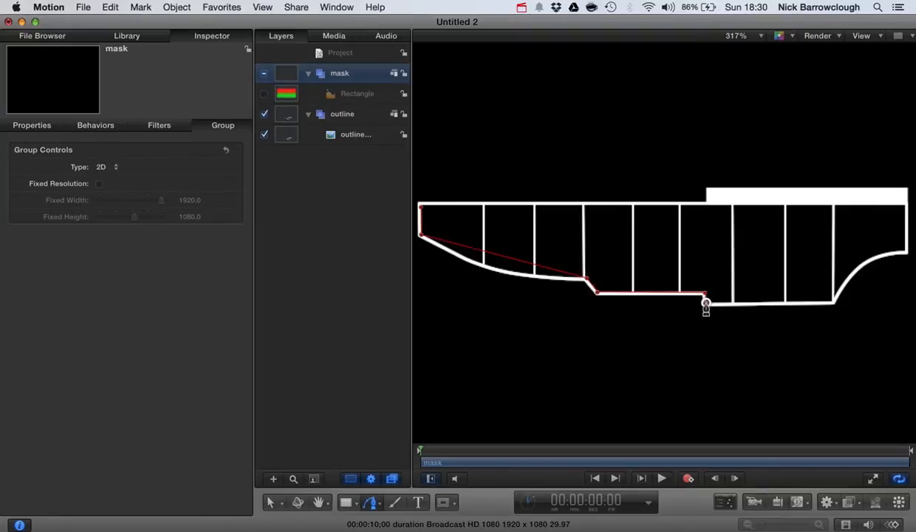
pyautogui.moveTo(706, 306); pyautogui.dragTo(833, 303)
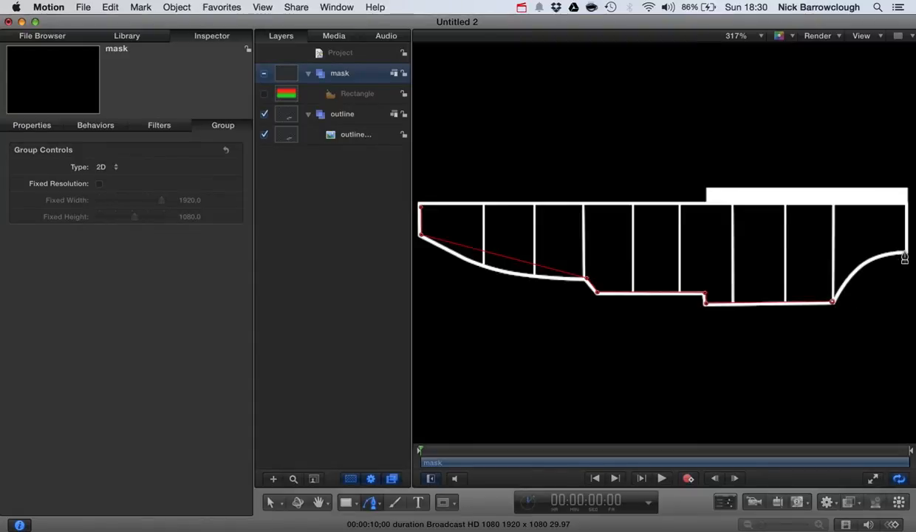
pyautogui.click(903, 257)
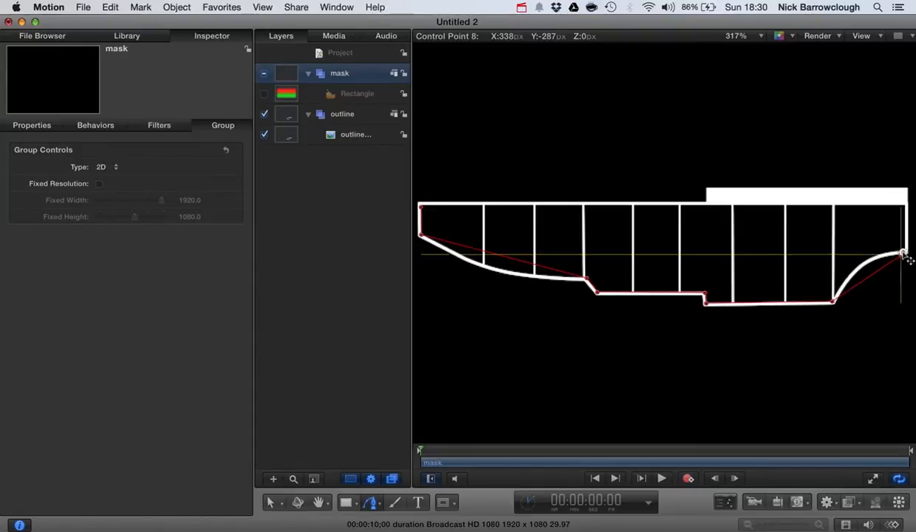
pyautogui.moveTo(902, 260); pyautogui.dragTo(903, 251)
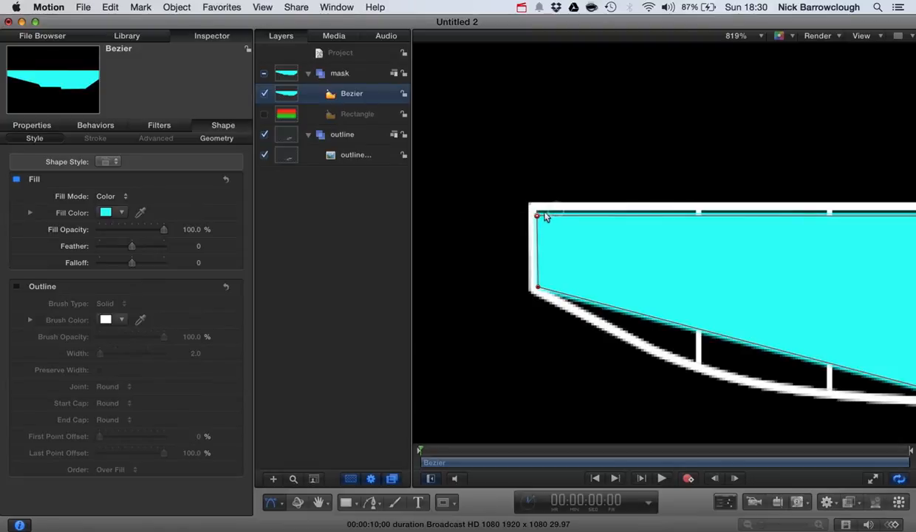
# - Drag the shape's top-left and lower-left points onto the gauge outline's left corners
pyautogui.moveTo(538, 216); pyautogui.dragTo(549, 221)
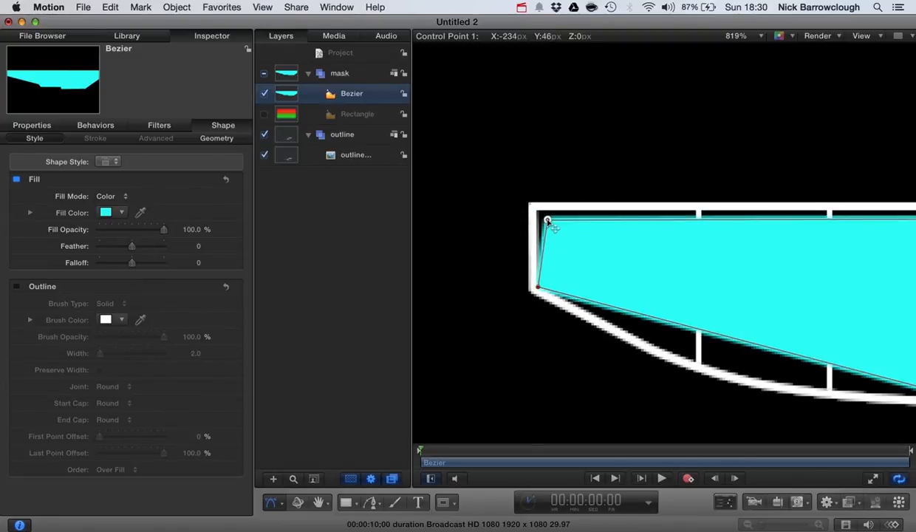
pyautogui.moveTo(548, 222); pyautogui.dragTo(540, 216)
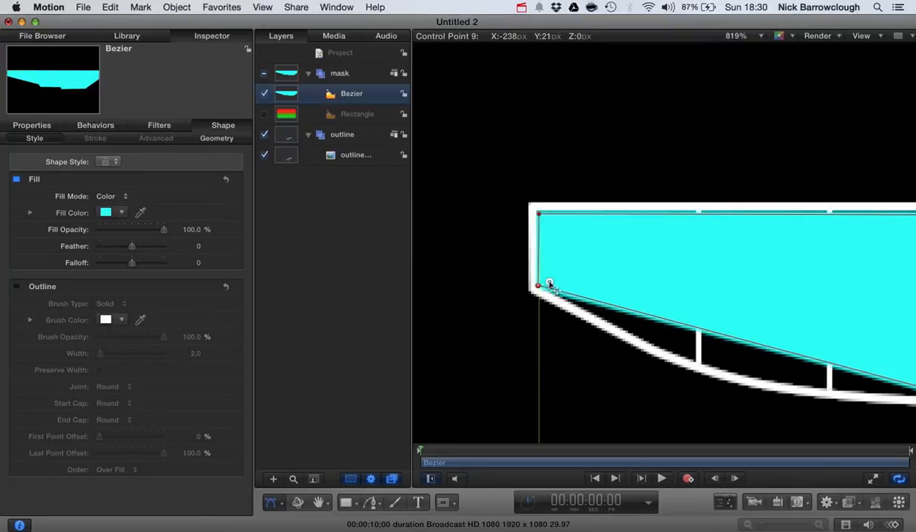
pyautogui.moveTo(539, 284); pyautogui.dragTo(542, 283)
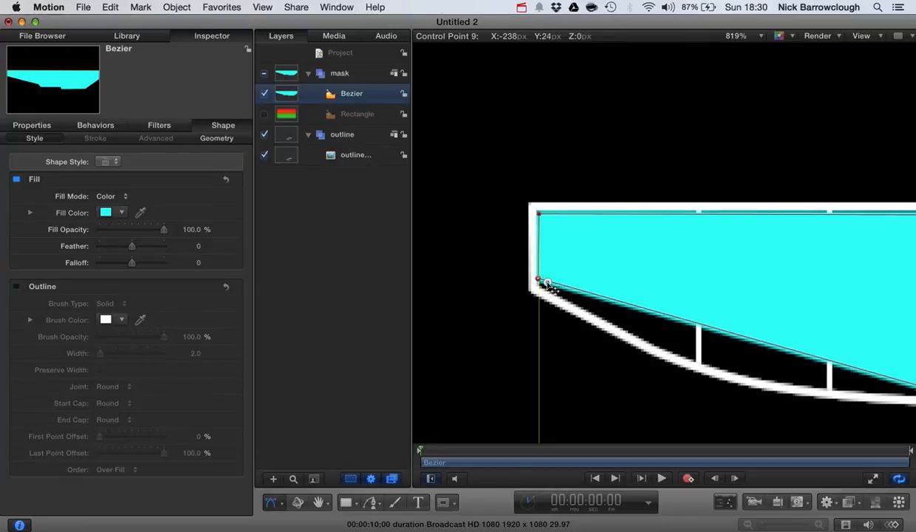
pyautogui.moveTo(539, 279); pyautogui.dragTo(568, 282)
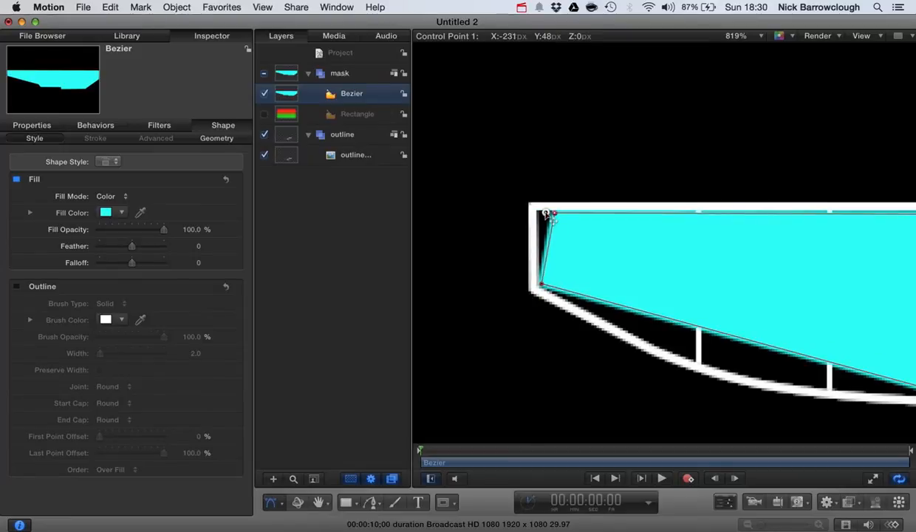
pyautogui.moveTo(554, 213); pyautogui.dragTo(544, 213)
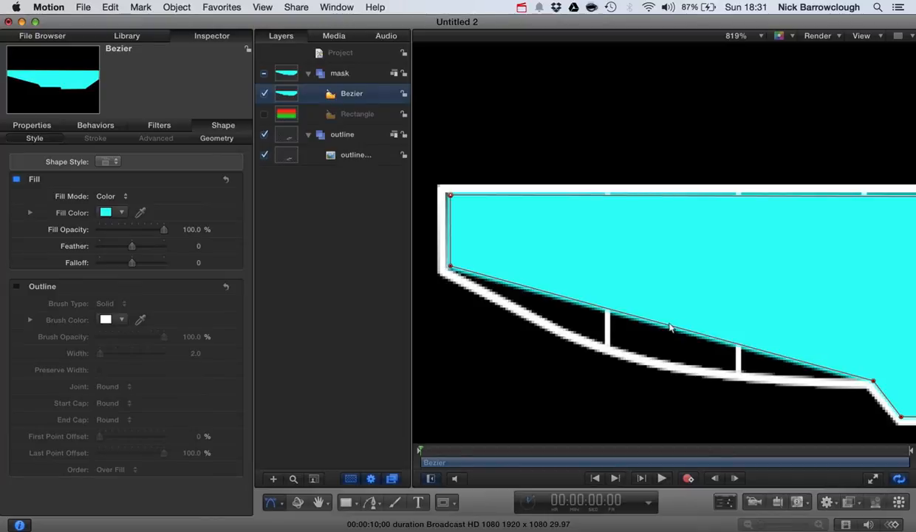
pyautogui.moveTo(671, 328)
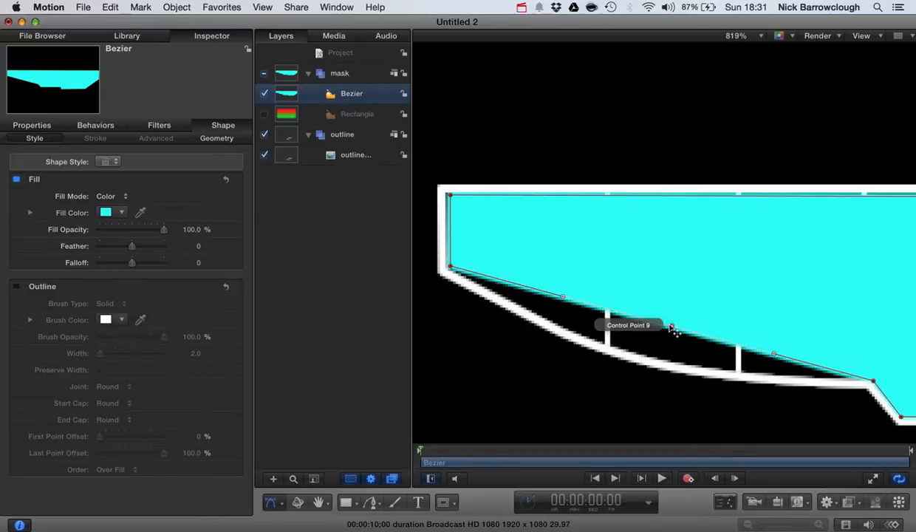
# - Add points on the shape's lower edge and bend them along the gauge's curved bottom
pyautogui.rightClick(653, 333)
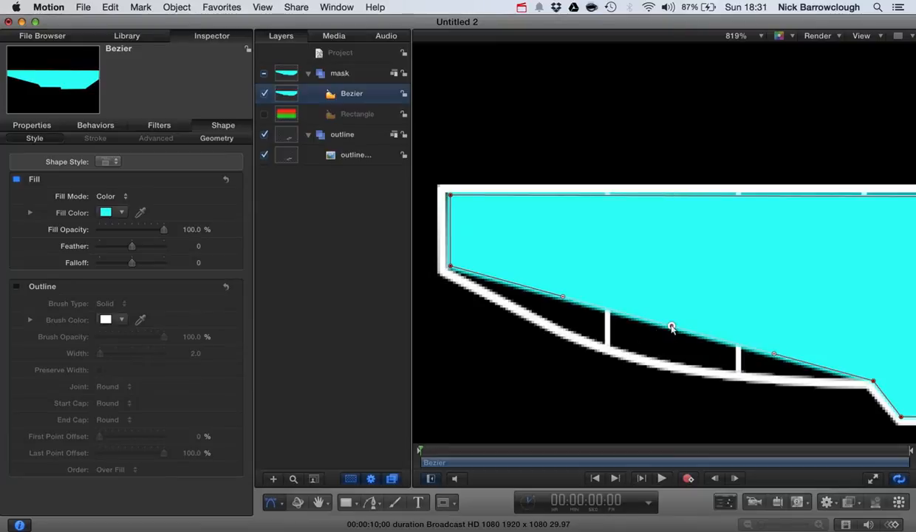
pyautogui.moveTo(670, 328); pyautogui.dragTo(638, 349)
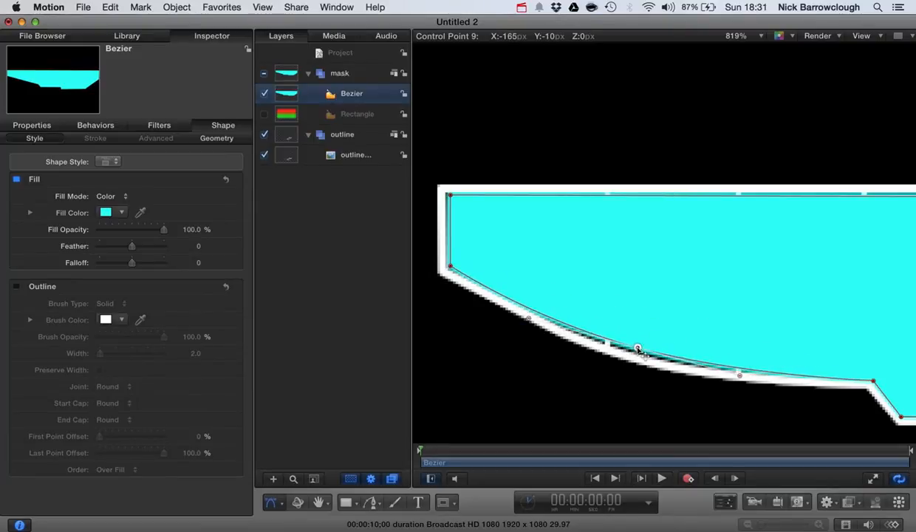
pyautogui.moveTo(638, 349); pyautogui.dragTo(626, 348)
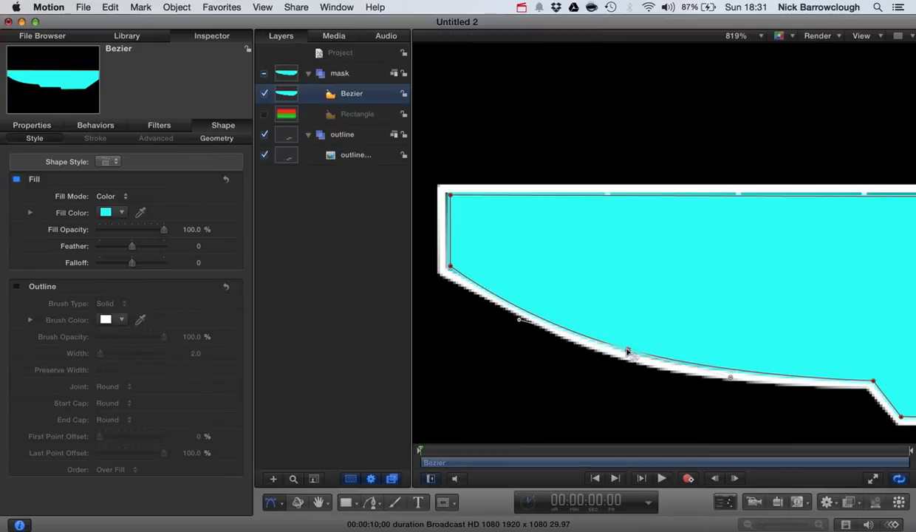
pyautogui.rightClick(626, 351)
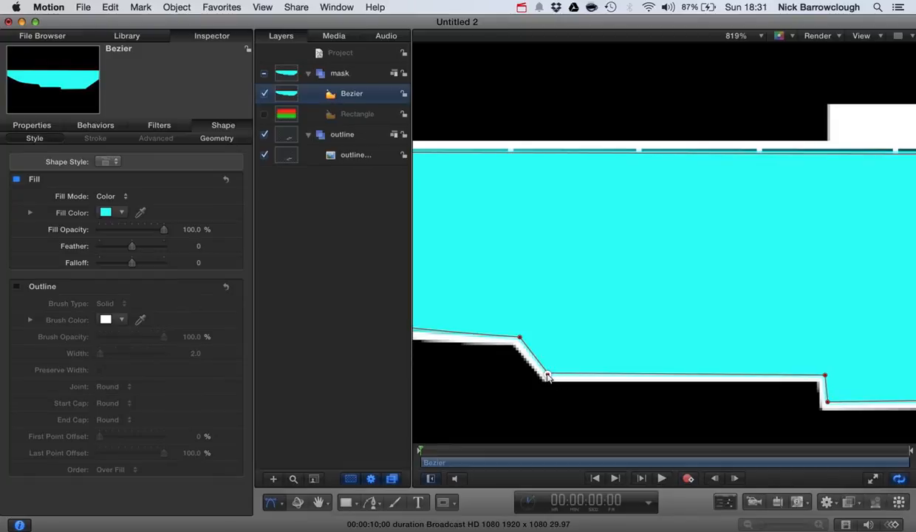
# - Move the lower-edge points onto the corners of the outline's step
pyautogui.moveTo(548, 378); pyautogui.dragTo(553, 371)
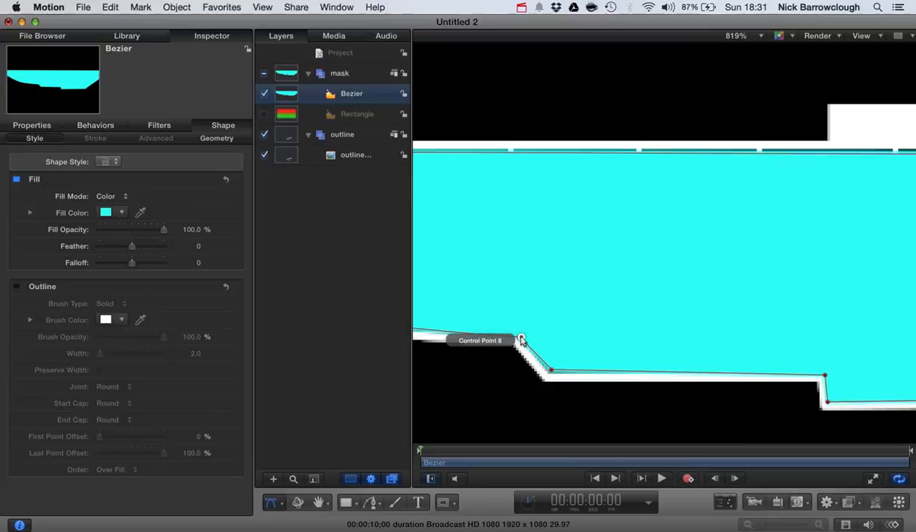
pyautogui.moveTo(521, 340); pyautogui.dragTo(521, 334)
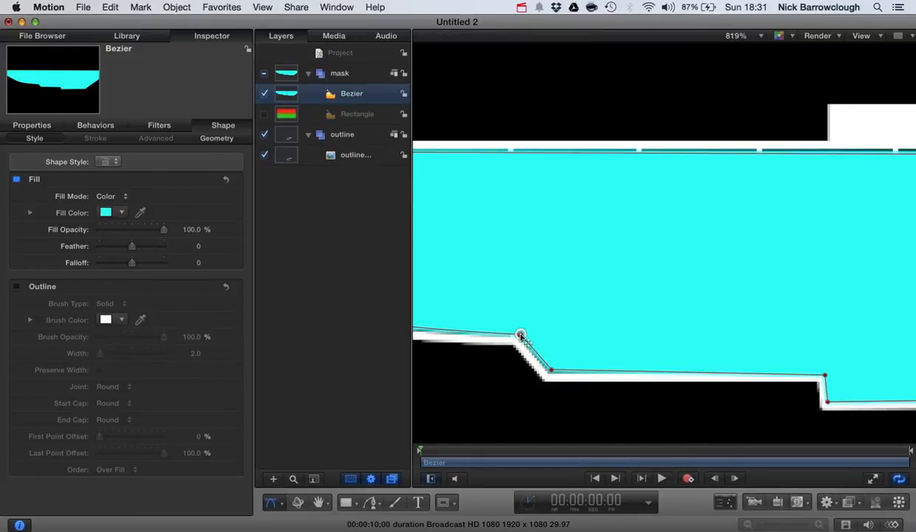
pyautogui.moveTo(824, 377); pyautogui.dragTo(830, 362)
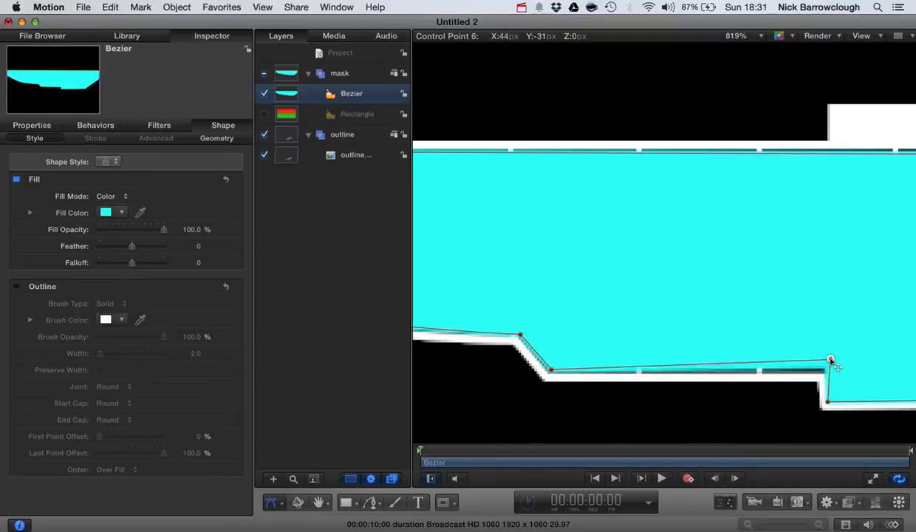
pyautogui.moveTo(830, 360); pyautogui.dragTo(831, 372)
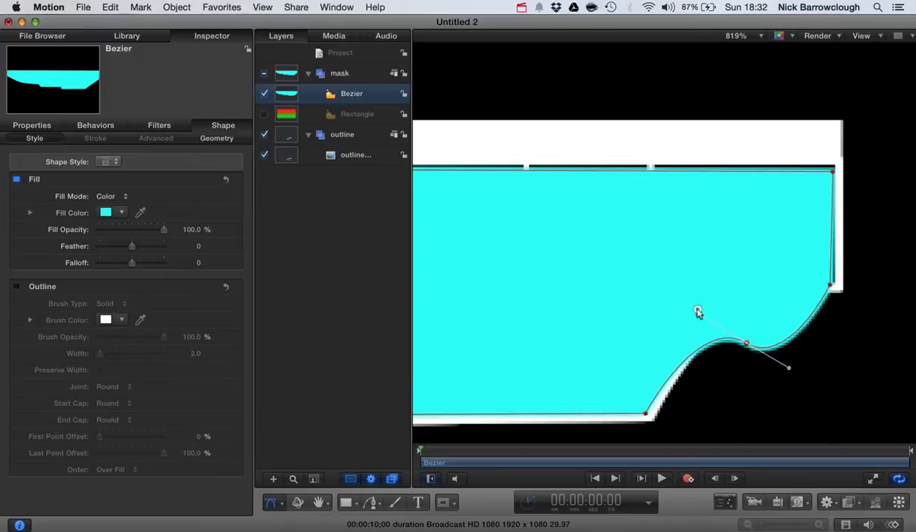
# - Undo trial edits to the lower-right edge and revert a first Smooth conversion of its corner point
pyautogui.press('cmd+z')
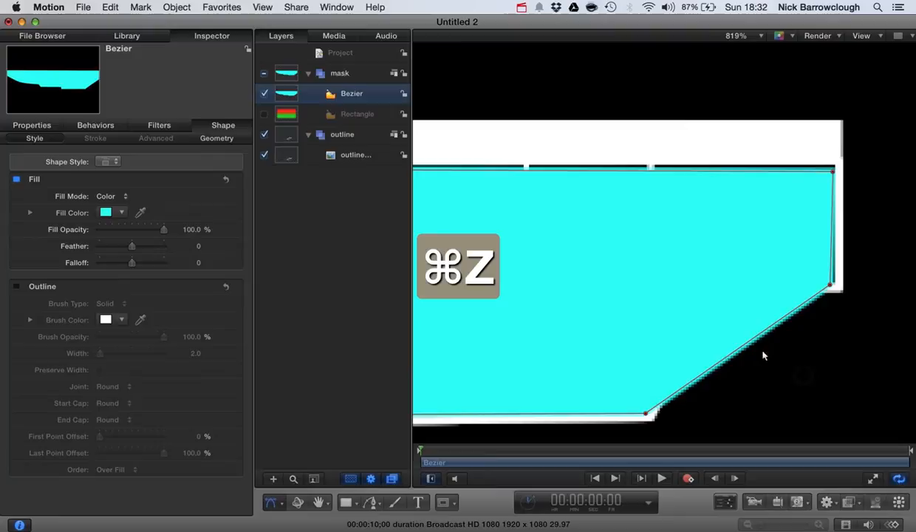
pyautogui.press('cmd+z')
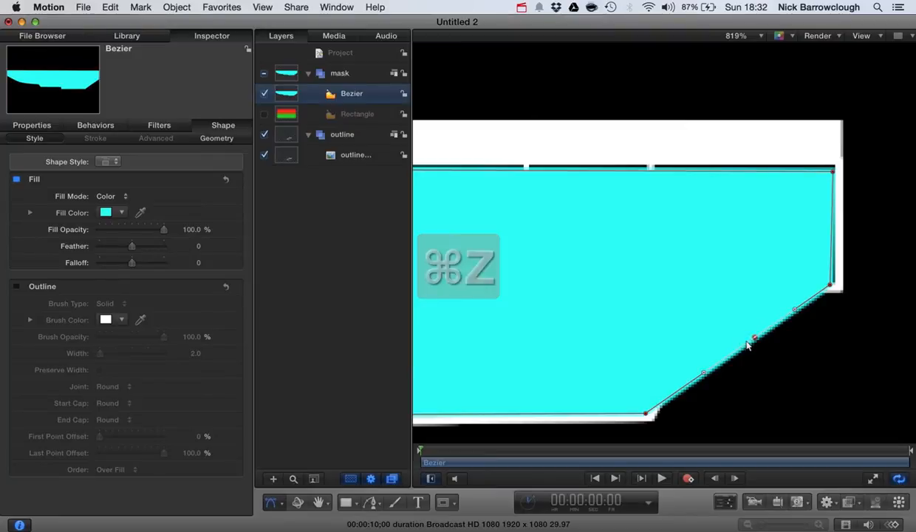
pyautogui.press('cmd+z')
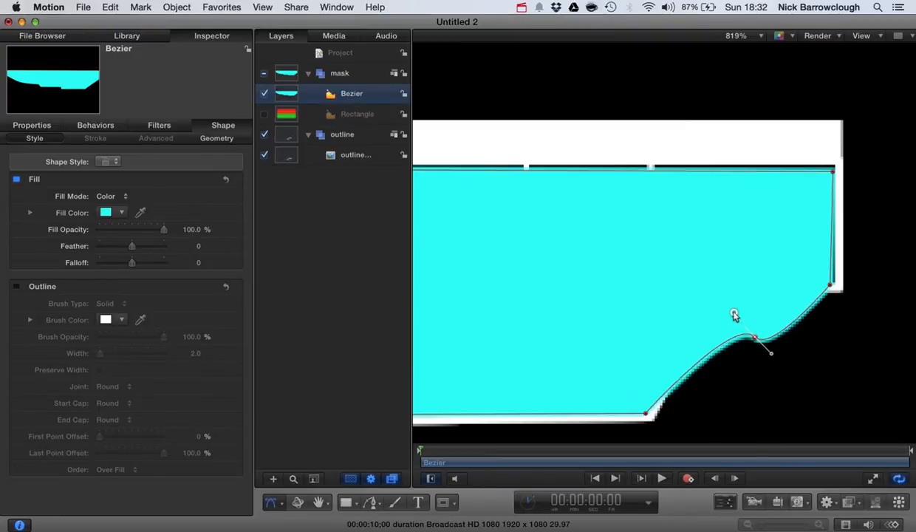
pyautogui.press('cmd+z')
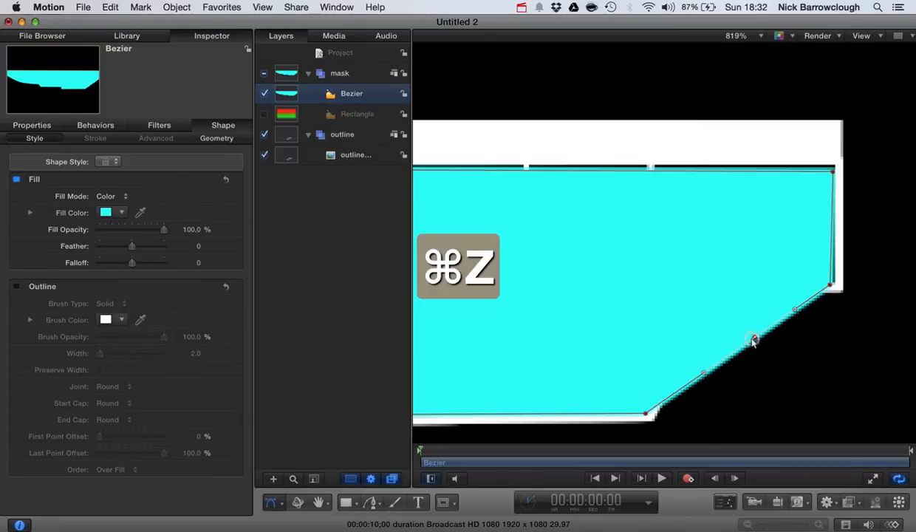
pyautogui.rightClick(753, 339)
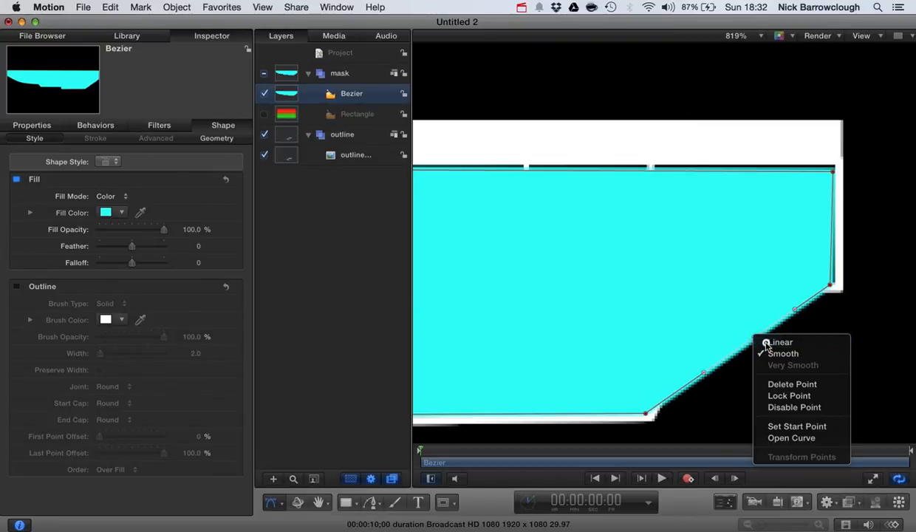
pyautogui.click(783, 353)
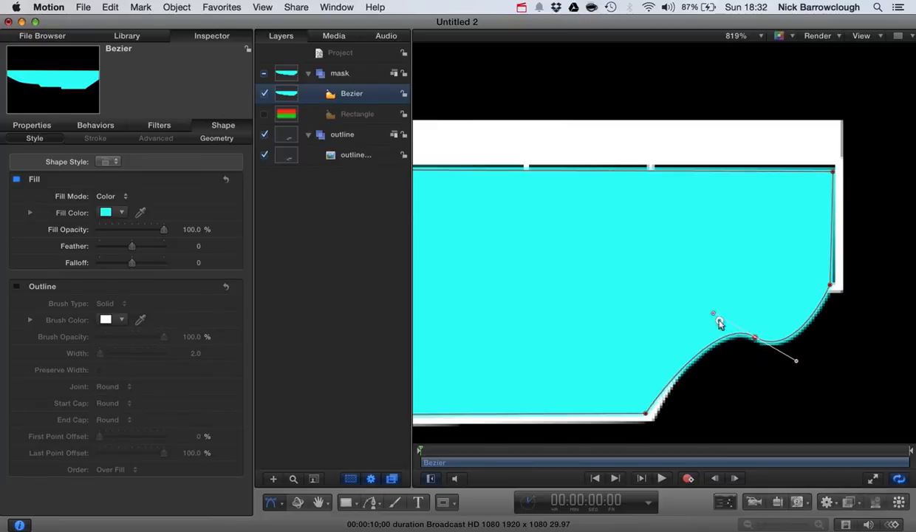
pyautogui.press('cmd+z')
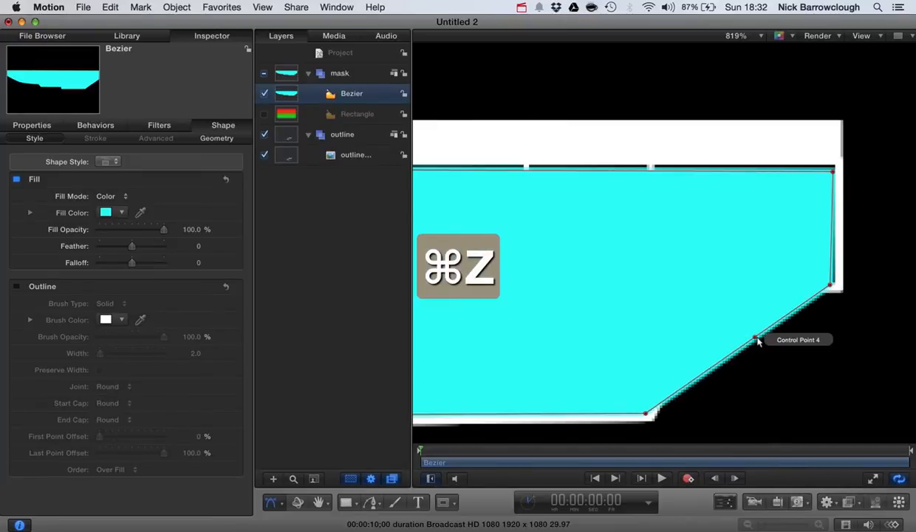
pyautogui.press('cmd+z')
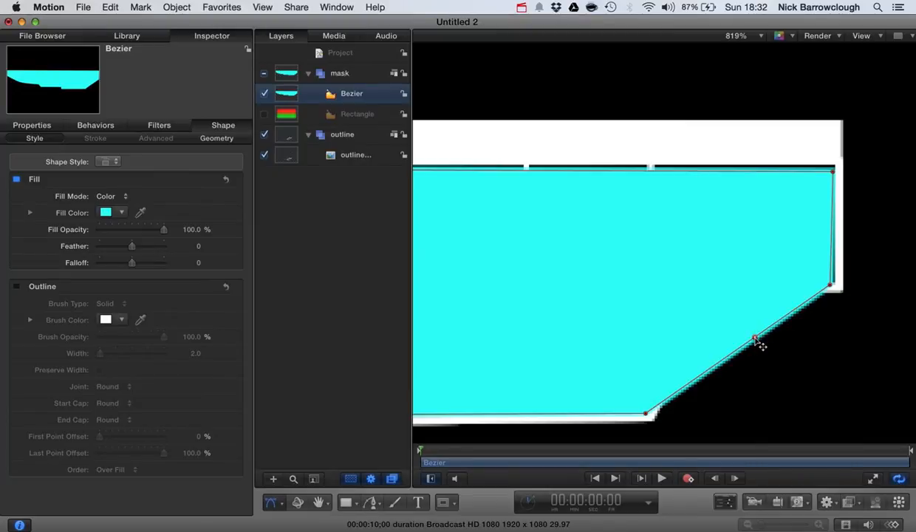
# - Move the corner point up the right edge, make it smooth and shape the lower-right arc
pyautogui.moveTo(755, 340); pyautogui.dragTo(704, 294)
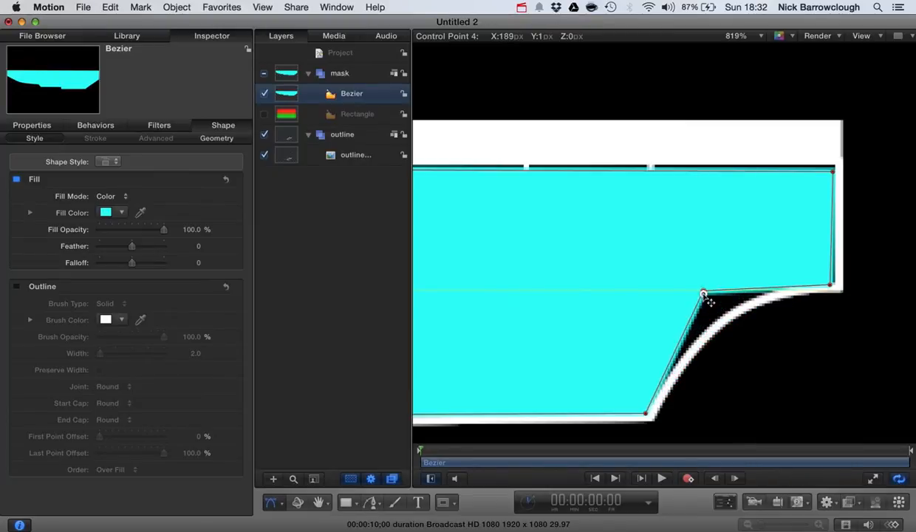
pyautogui.moveTo(703, 294); pyautogui.dragTo(723, 312)
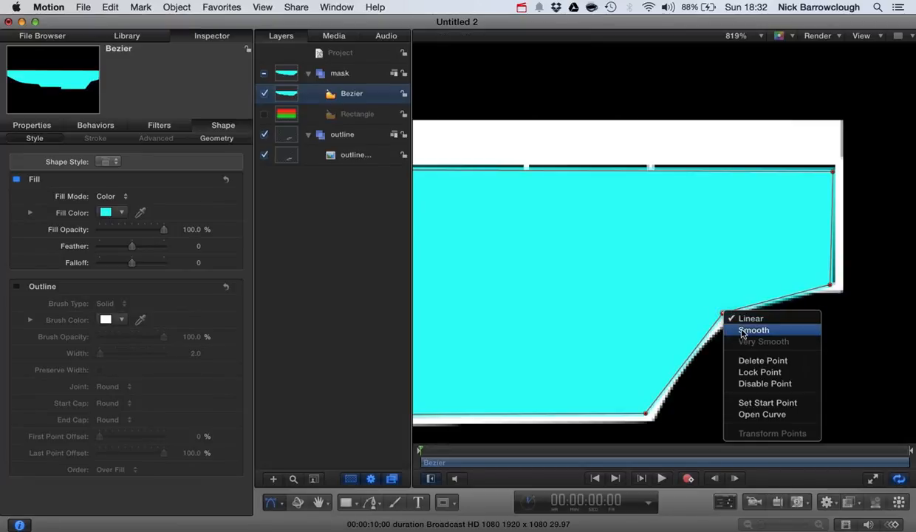
pyautogui.click(753, 330)
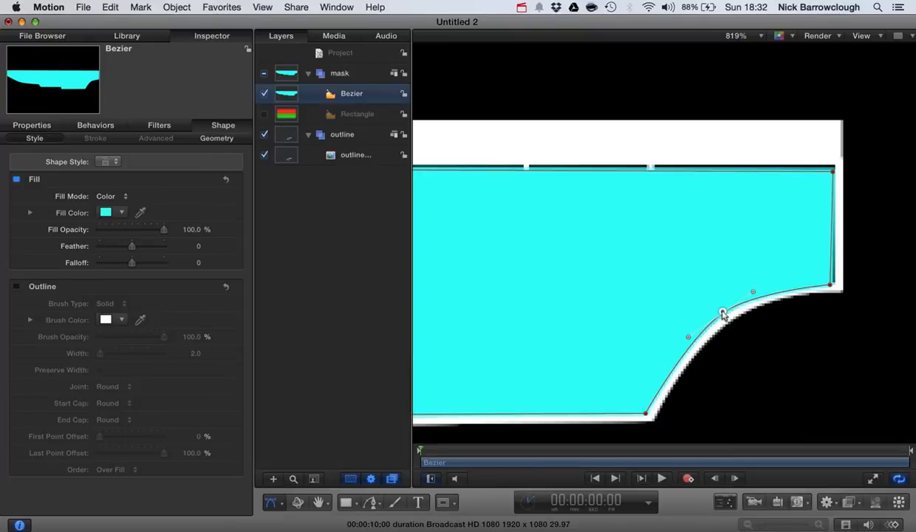
pyautogui.moveTo(723, 314); pyautogui.dragTo(717, 314)
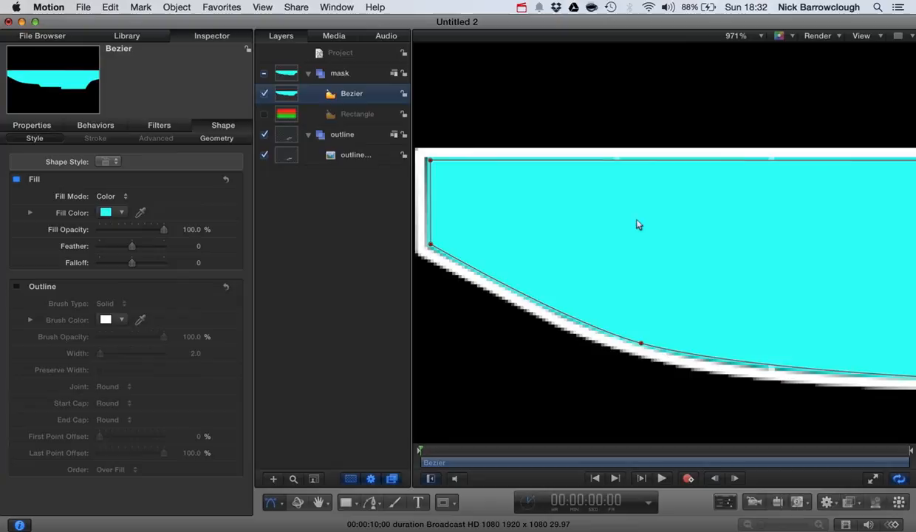
# - Nudge the points on the shape's lower-left curve to even it against the outline
pyautogui.moveTo(641, 342); pyautogui.dragTo(641, 347)
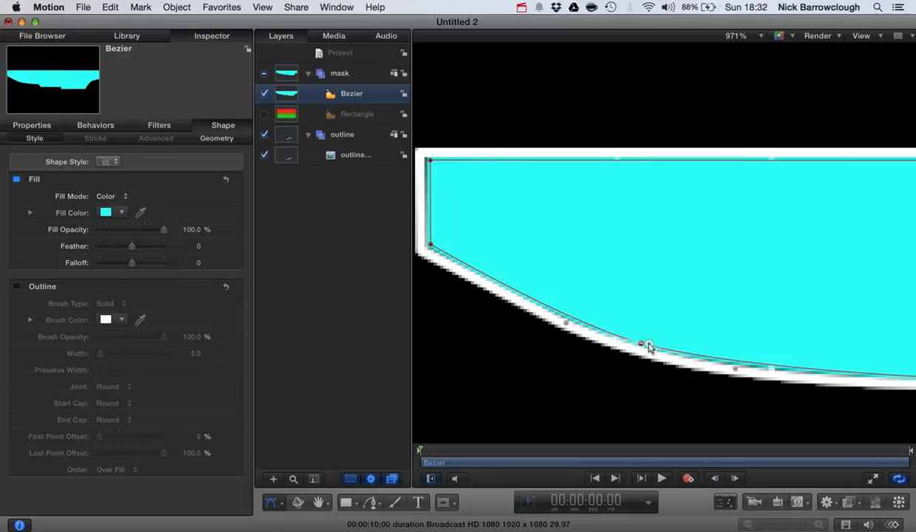
pyautogui.moveTo(641, 343); pyautogui.dragTo(668, 347)
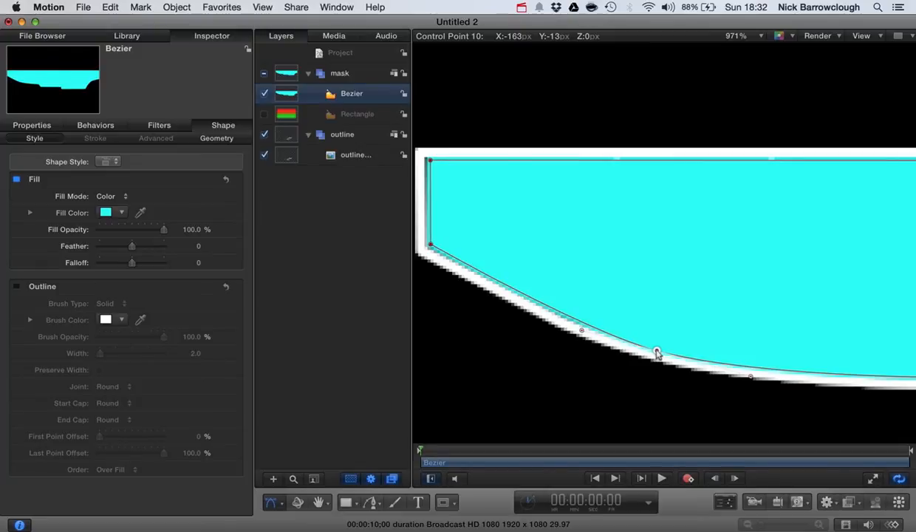
pyautogui.moveTo(656, 352); pyautogui.dragTo(650, 352)
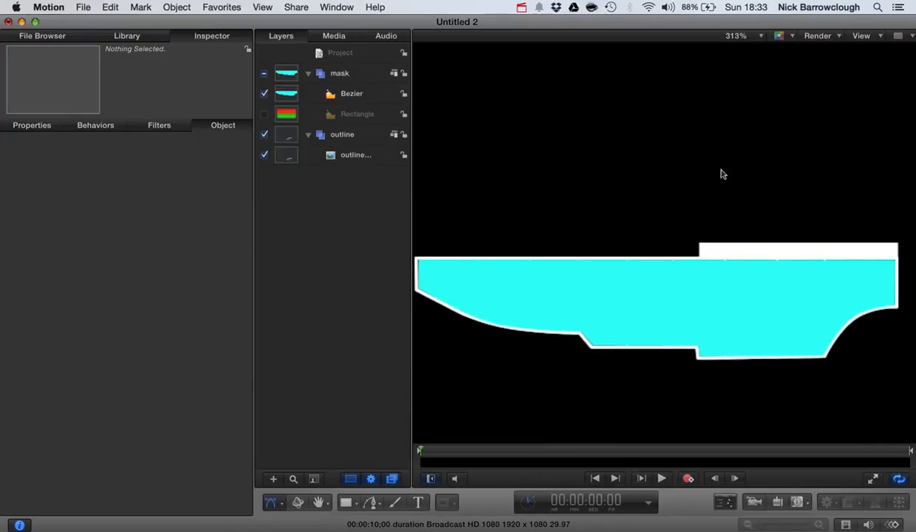
# - Re-enable the gradient Rectangle layer and add an image mask to it
pyautogui.click(264, 114)
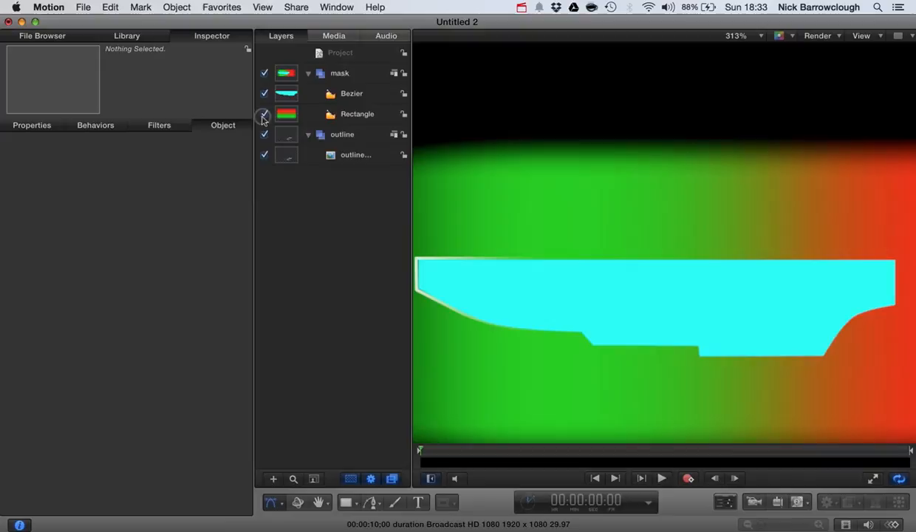
pyautogui.click(357, 112)
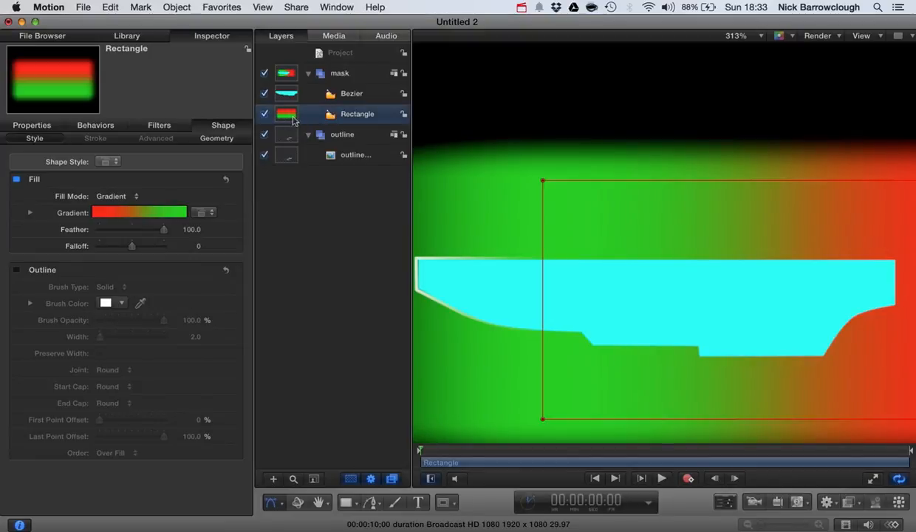
pyautogui.rightClick(294, 113)
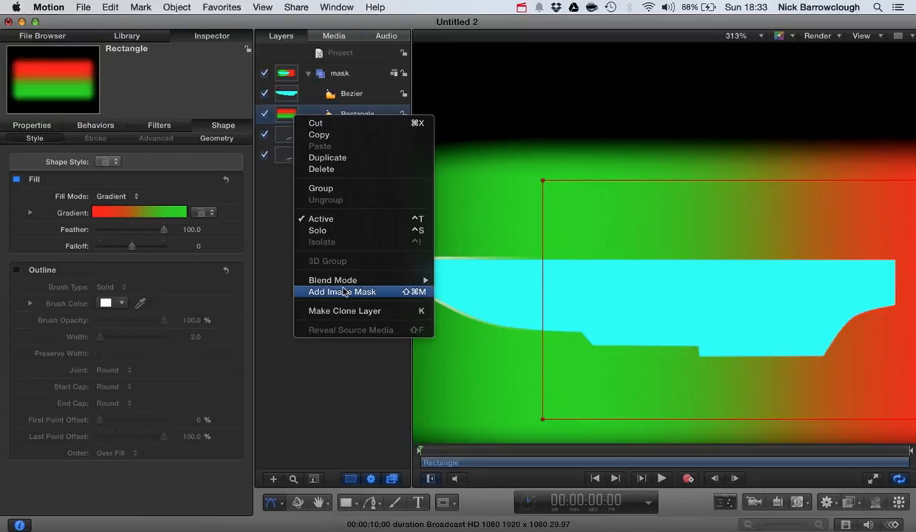
pyautogui.click(343, 291)
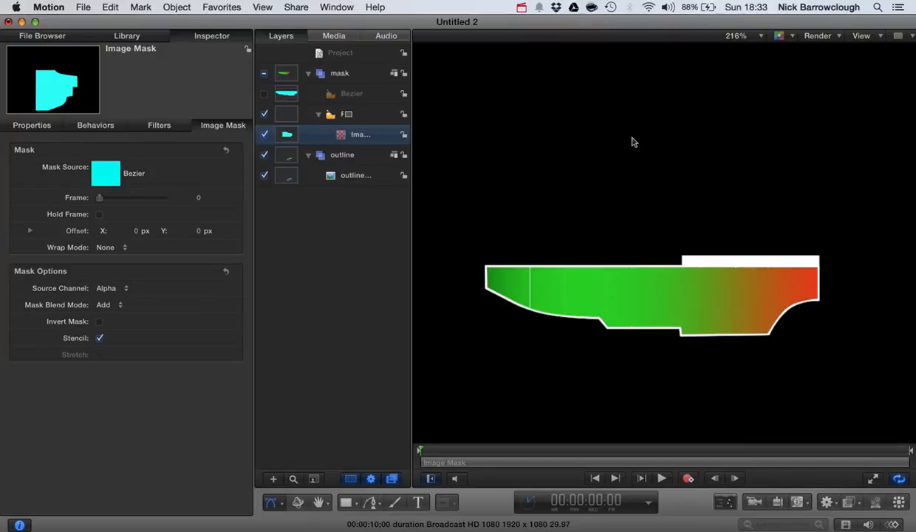
pyautogui.moveTo(331, 82)
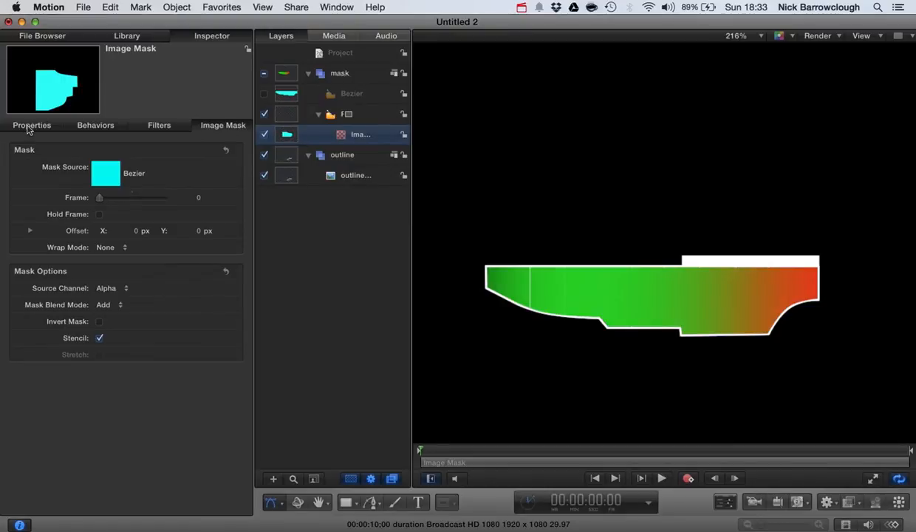
# - With the Bezier as mask source, rescale the gradient rectangle in Properties so its dark end shows in the gauge
pyautogui.click(33, 124)
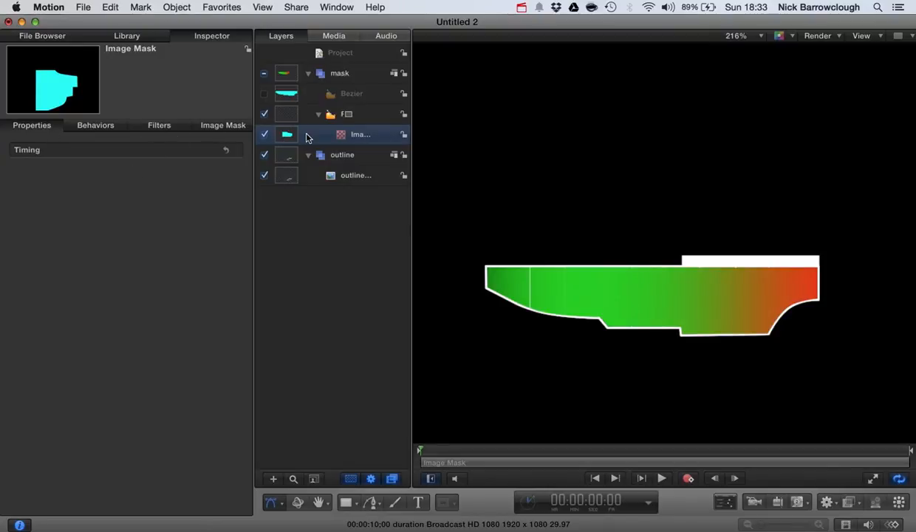
pyautogui.click(345, 114)
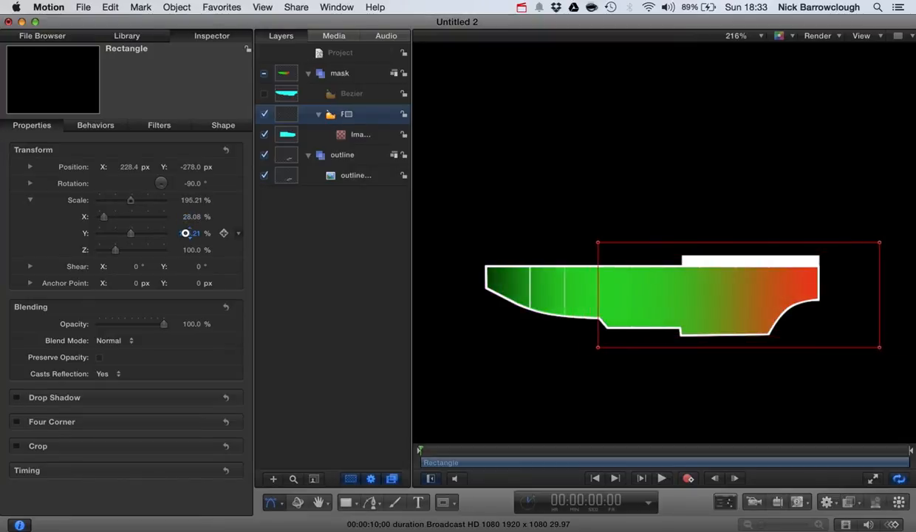
pyautogui.moveTo(130, 200); pyautogui.dragTo(125, 199)
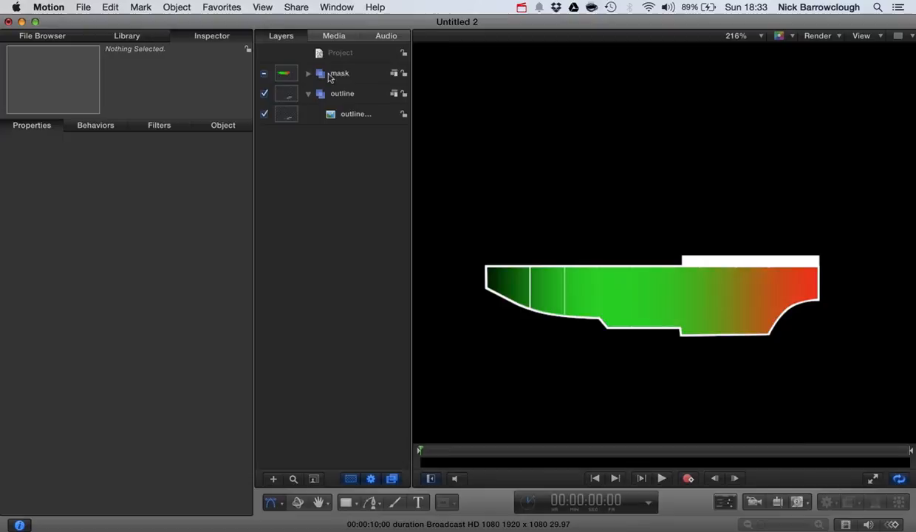
# - Collapse the mask group and reorder layers so the segmented outline draws above the masked gradient
pyautogui.click(340, 72)
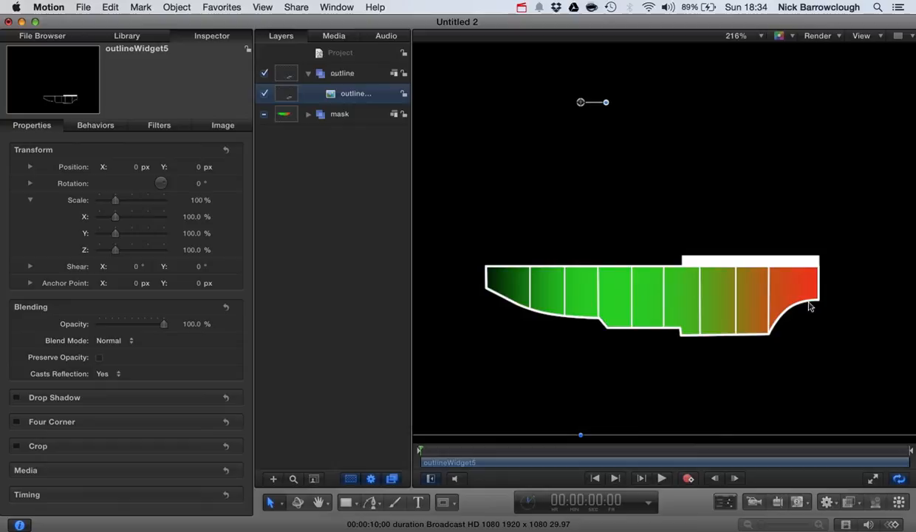
pyautogui.click(264, 74)
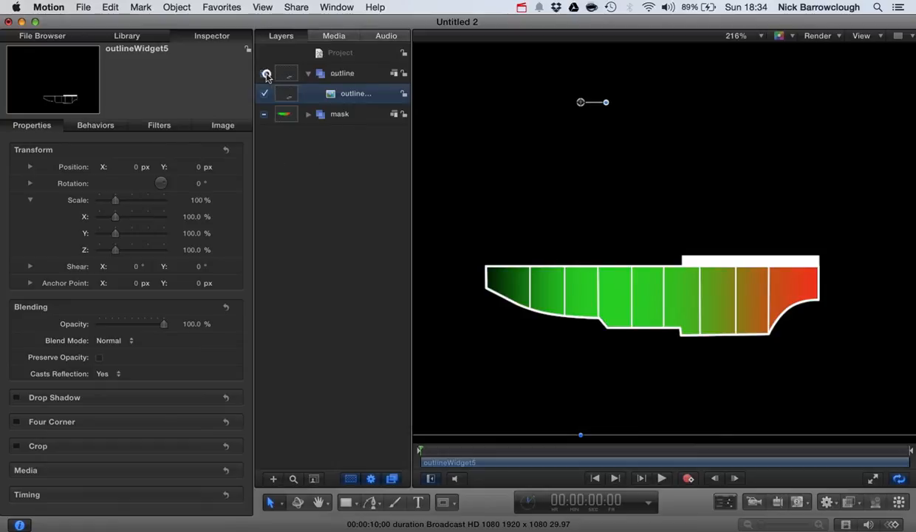
pyautogui.click(265, 72)
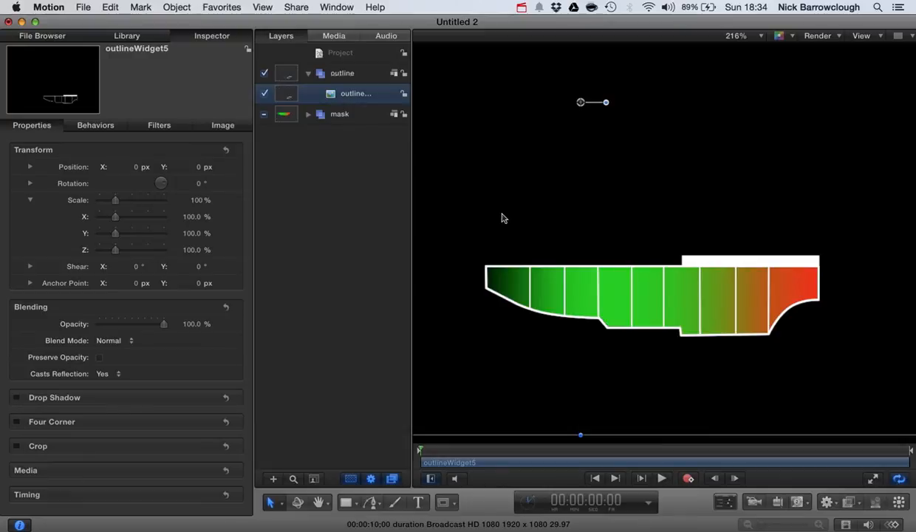
pyautogui.moveTo(317, 139)
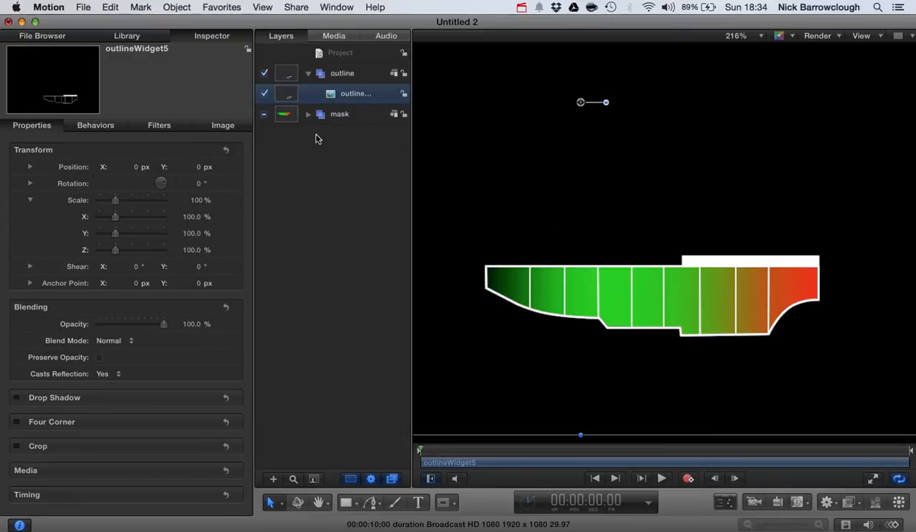
pyautogui.click(307, 113)
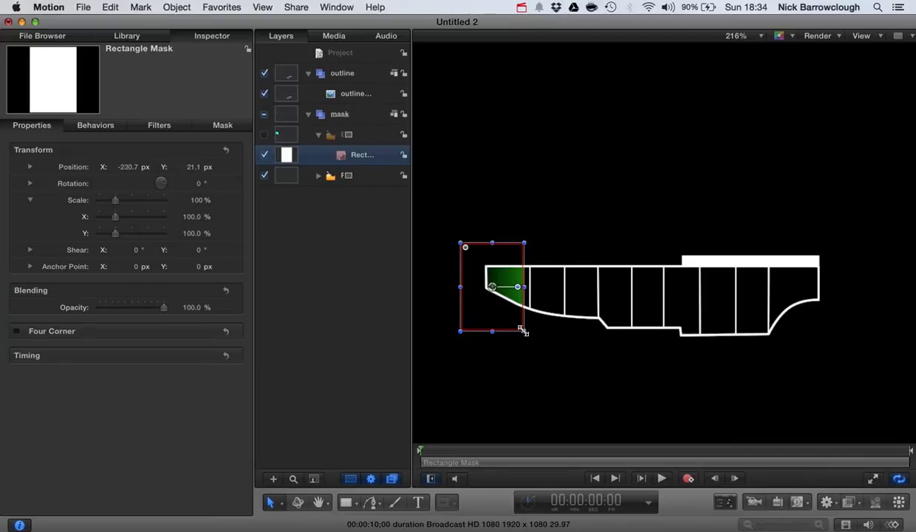
# - Move the rectangle mask to the gauge's right end, raise Feather to 100 and stretch it wider
pyautogui.moveTo(493, 287); pyautogui.dragTo(703, 287)
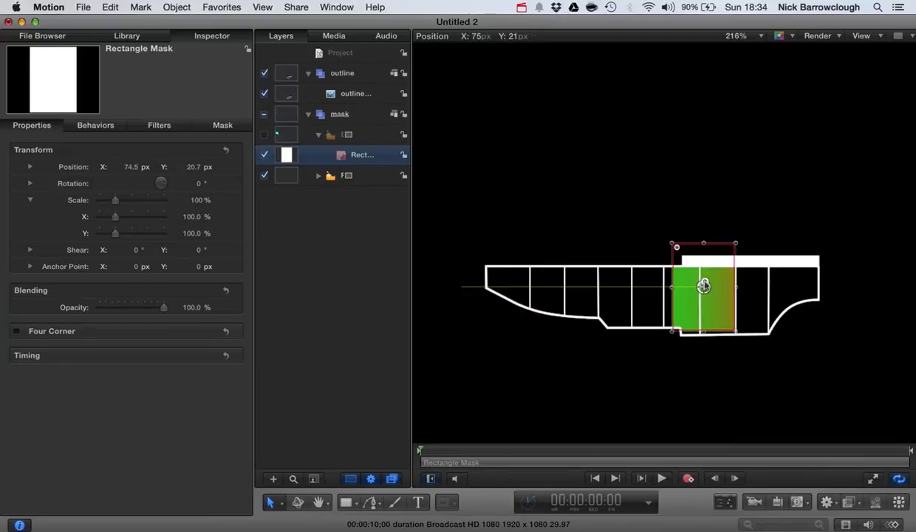
pyautogui.moveTo(703, 286); pyautogui.dragTo(830, 287)
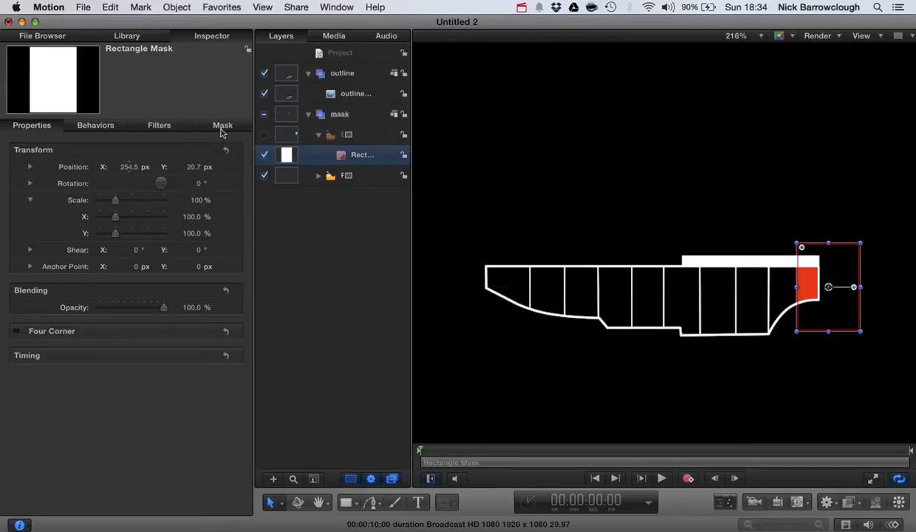
pyautogui.click(221, 124)
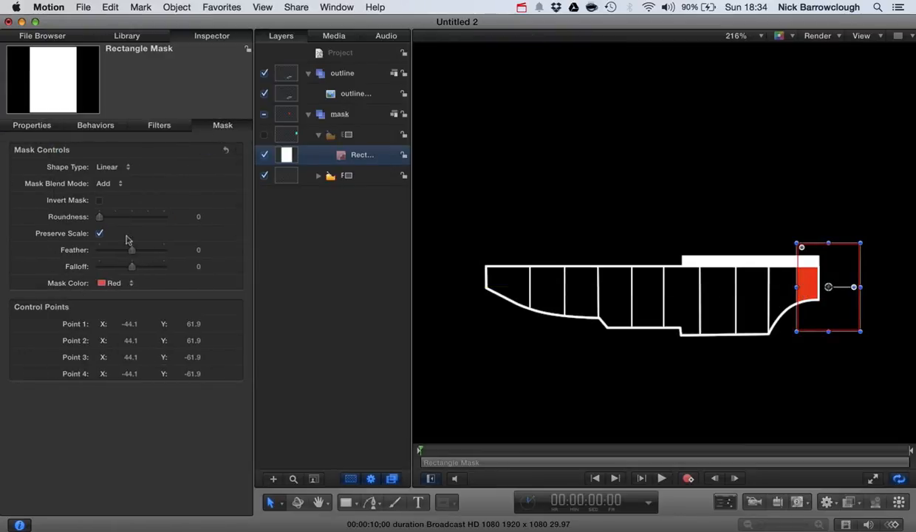
pyautogui.moveTo(111, 250); pyautogui.dragTo(155, 249)
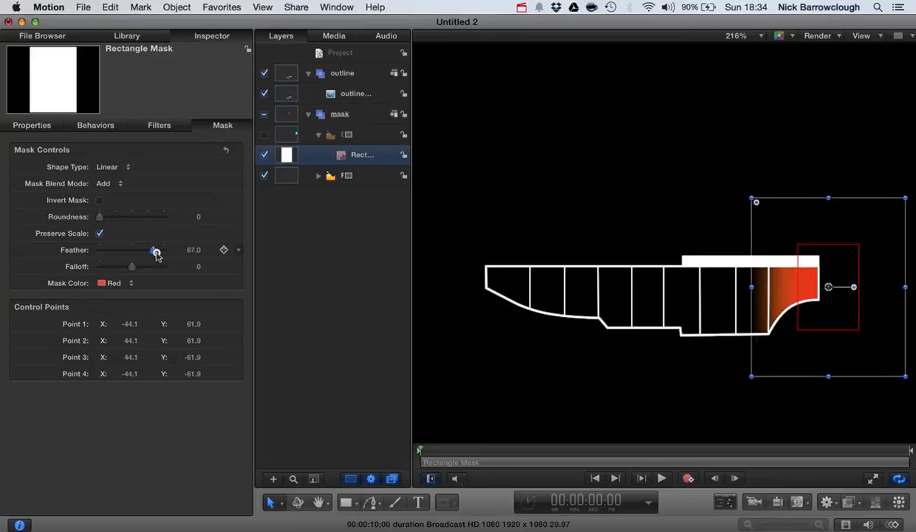
pyautogui.moveTo(155, 249); pyautogui.dragTo(164, 250)
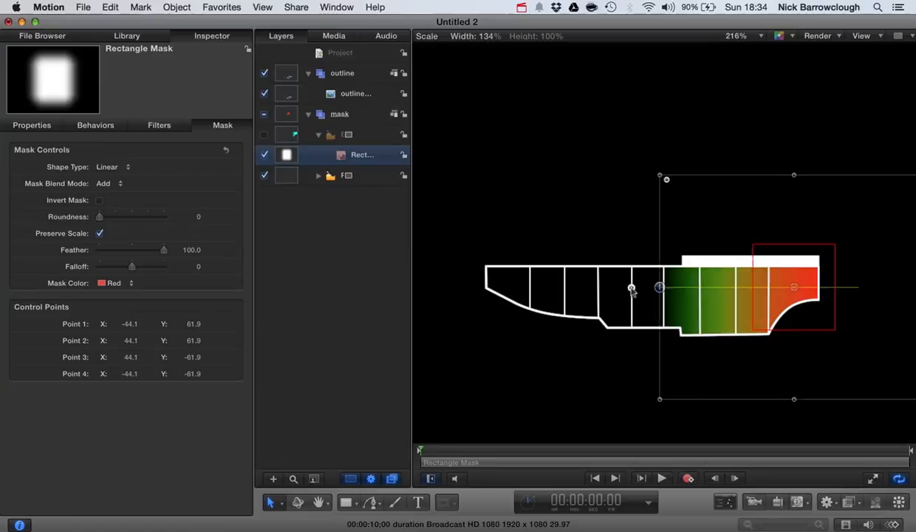
pyautogui.moveTo(632, 287); pyautogui.dragTo(440, 286)
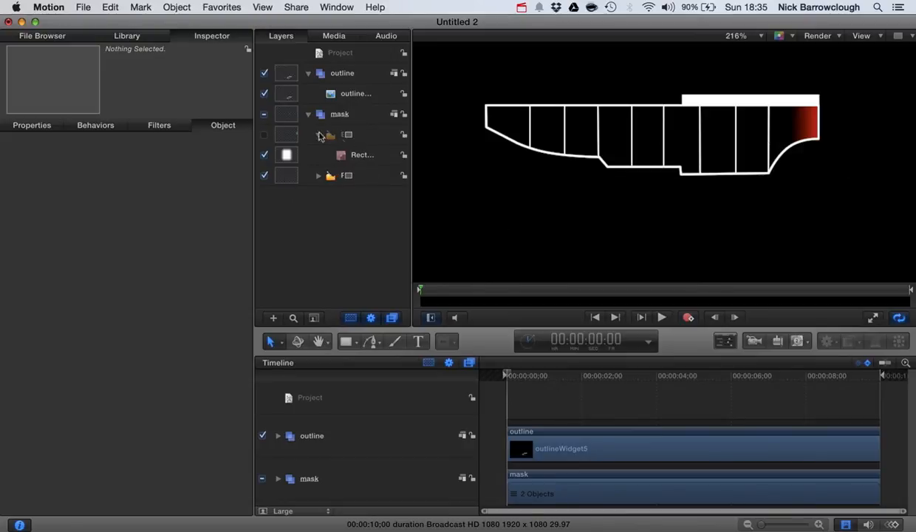
# - Keyframe the rectangle mask's Scale X at about 57% and return the playhead to the start
pyautogui.click(362, 155)
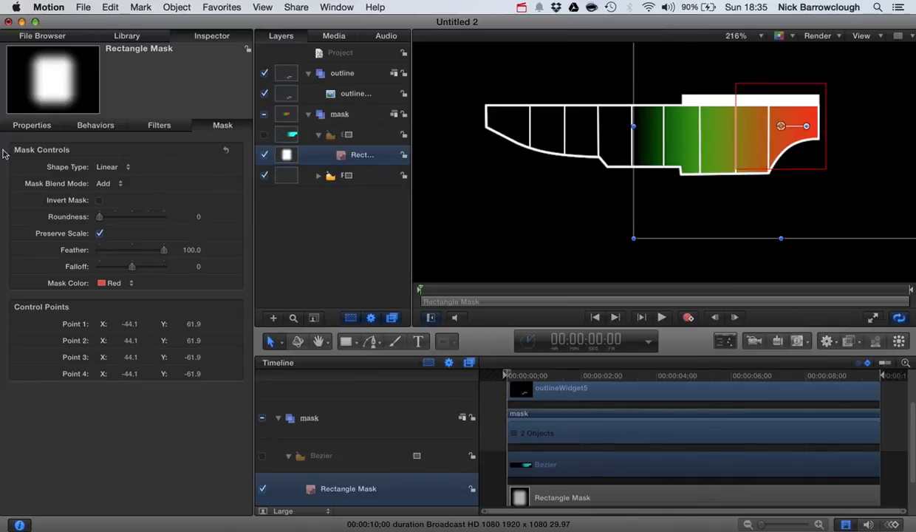
pyautogui.click(33, 124)
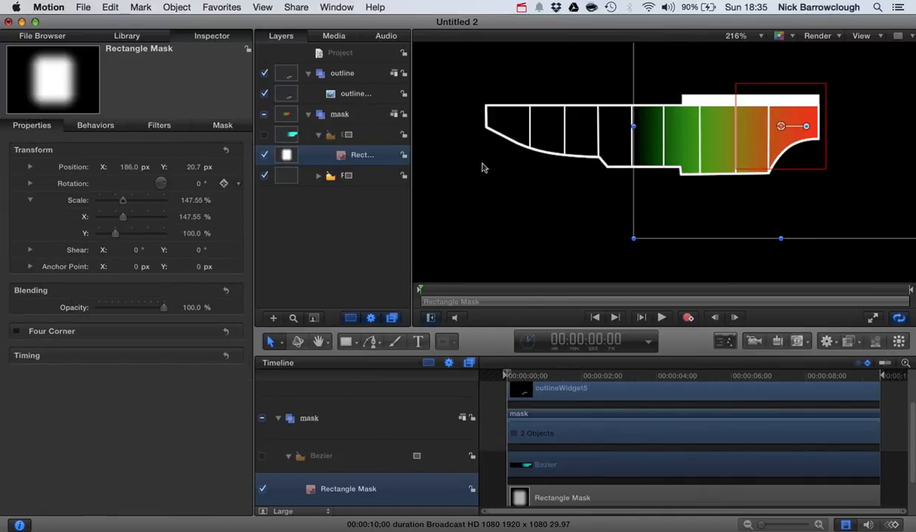
pyautogui.moveTo(805, 125); pyautogui.dragTo(709, 125)
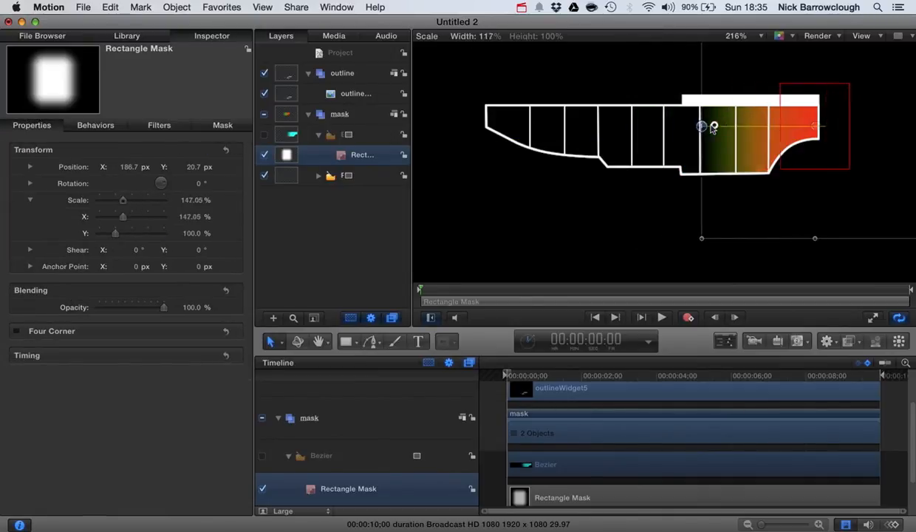
pyautogui.moveTo(701, 125); pyautogui.dragTo(652, 134)
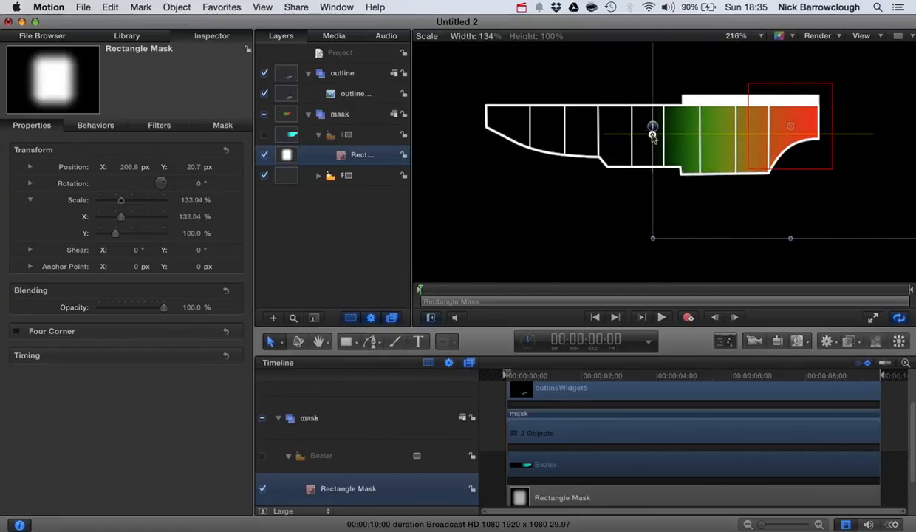
pyautogui.moveTo(651, 134); pyautogui.dragTo(753, 135)
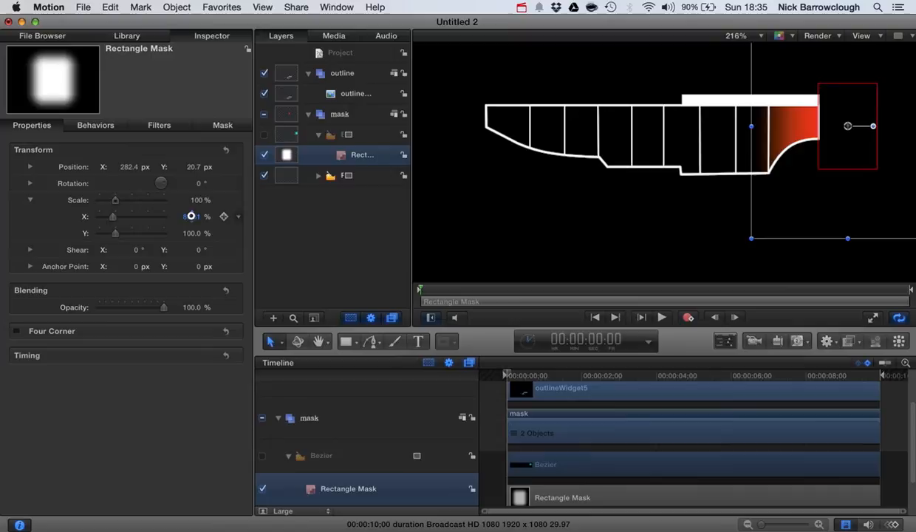
pyautogui.moveTo(116, 201); pyautogui.dragTo(161, 201)
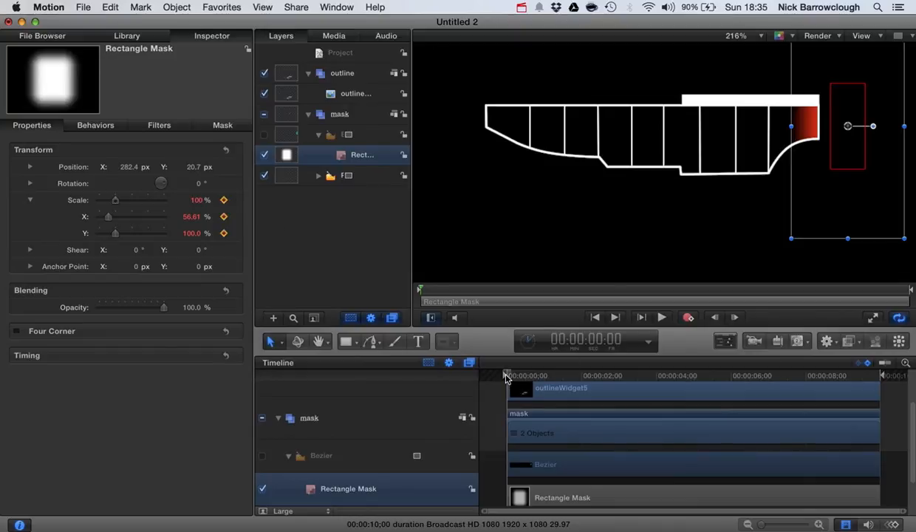
pyautogui.click(586, 338)
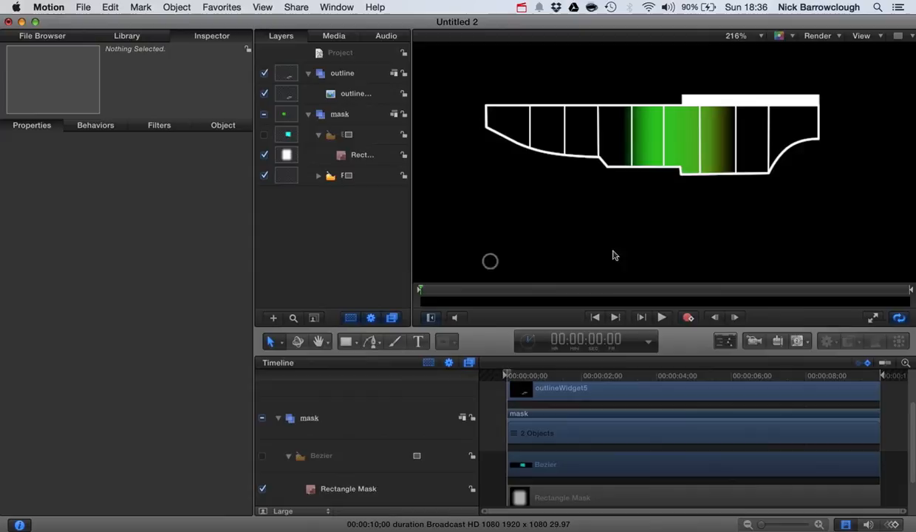
# - Drag the Rectangle Mask rightward in the canvas so the gauge shows the full green-to-red gradient
pyautogui.click(662, 316)
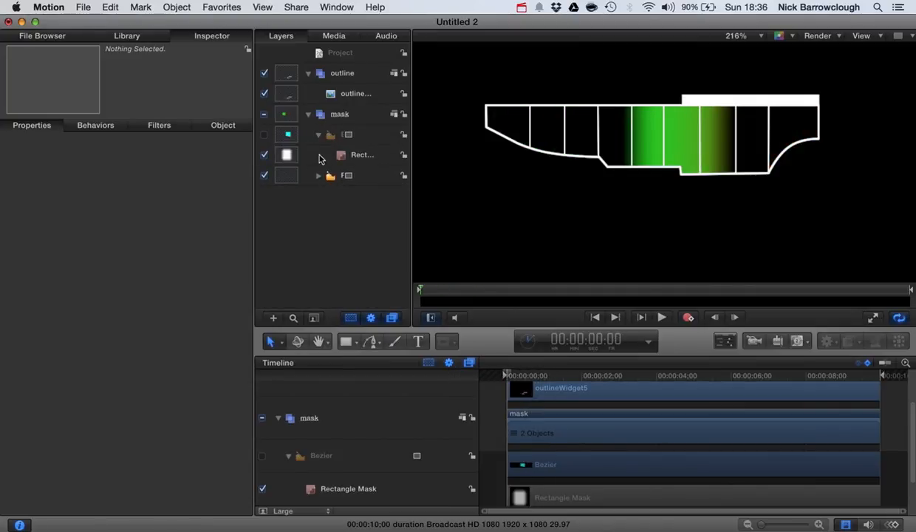
pyautogui.click(362, 155)
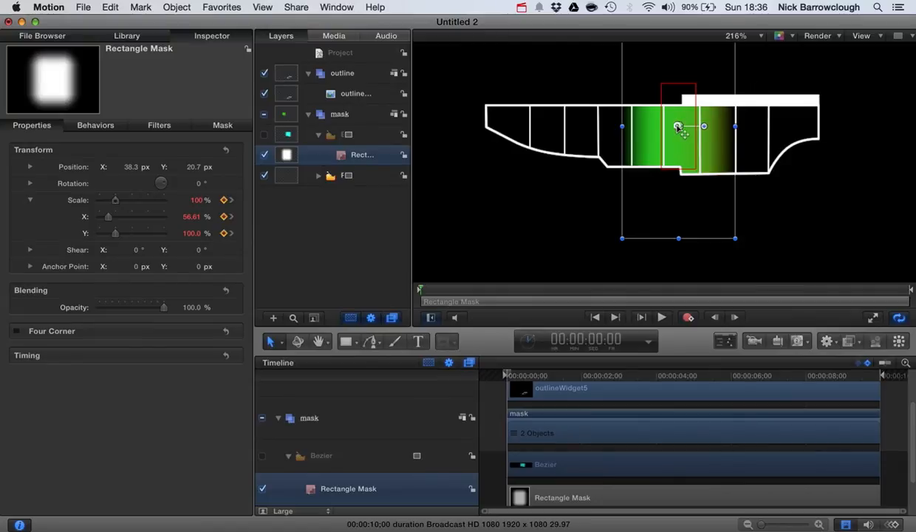
pyautogui.moveTo(676, 125); pyautogui.dragTo(800, 125)
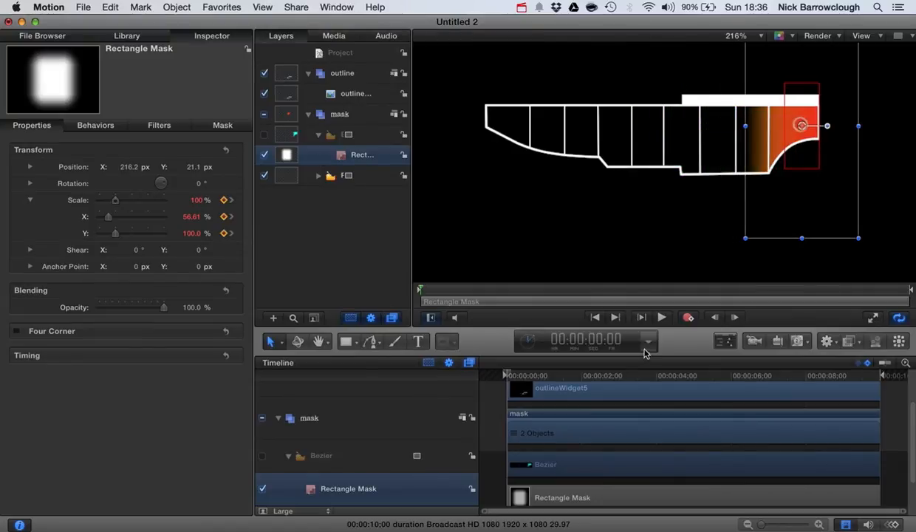
pyautogui.click(662, 316)
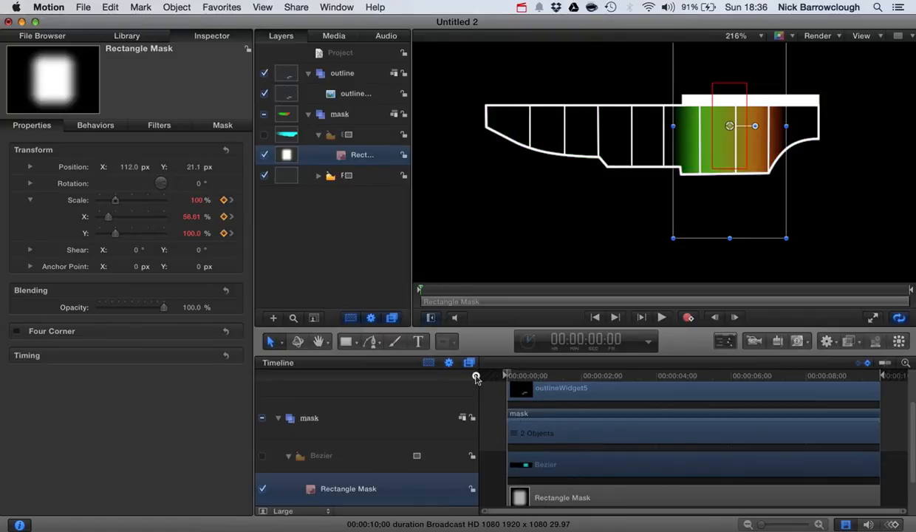
pyautogui.moveTo(730, 125); pyautogui.dragTo(778, 126)
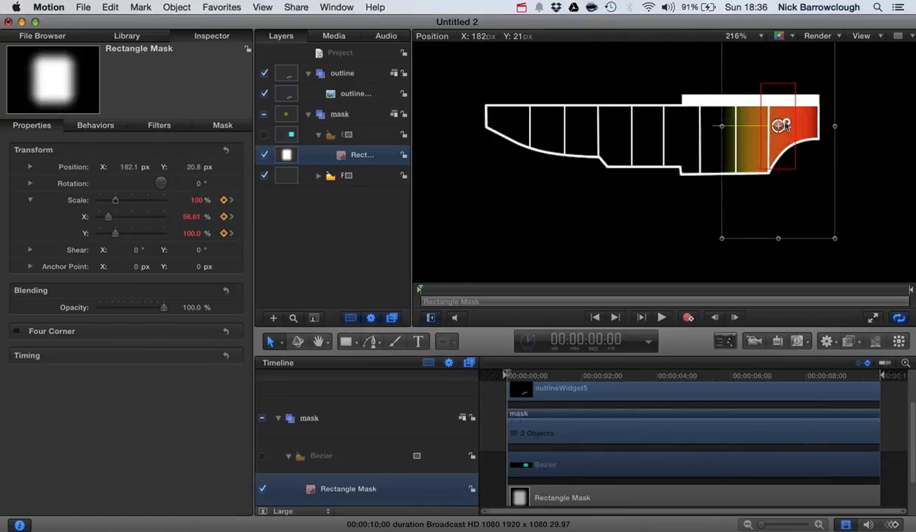
pyautogui.moveTo(777, 126); pyautogui.dragTo(830, 126)
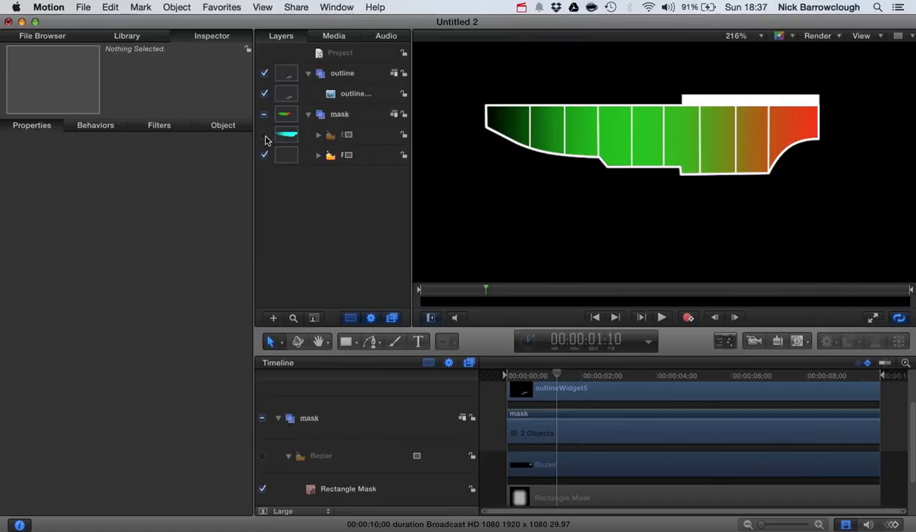
# - Reveal the gradient group's contents and re-enable its Bezier-sourced Image Mask
pyautogui.click(264, 135)
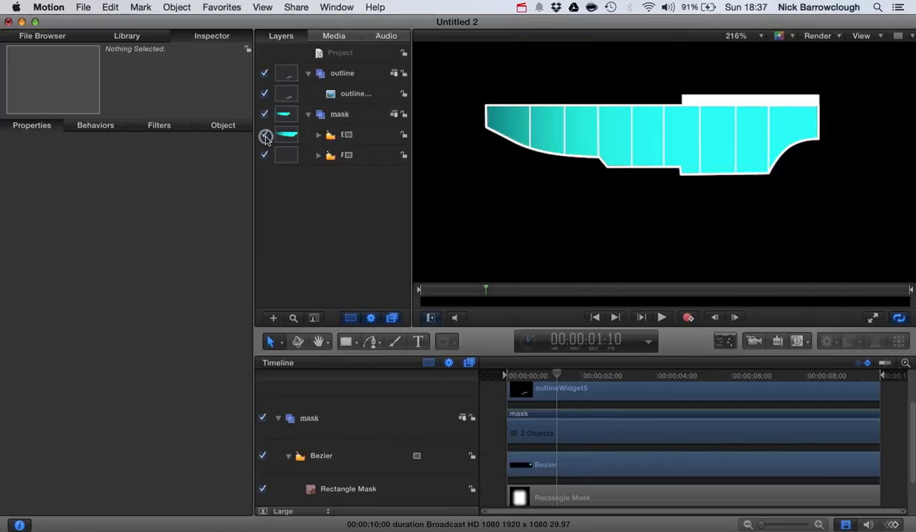
pyautogui.click(265, 134)
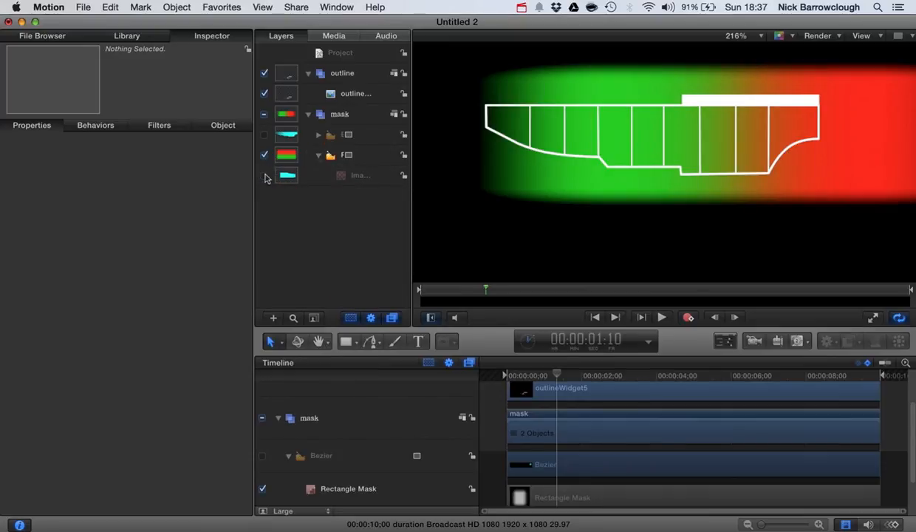
pyautogui.click(263, 175)
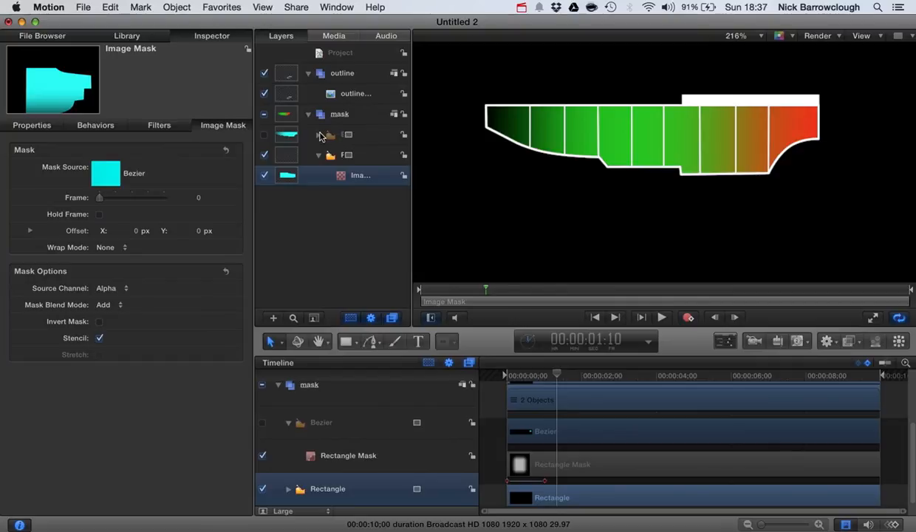
# - Toggle Invert Mask on then off for the Image Mask, then scrub the playhead near 1:22
pyautogui.click(97, 322)
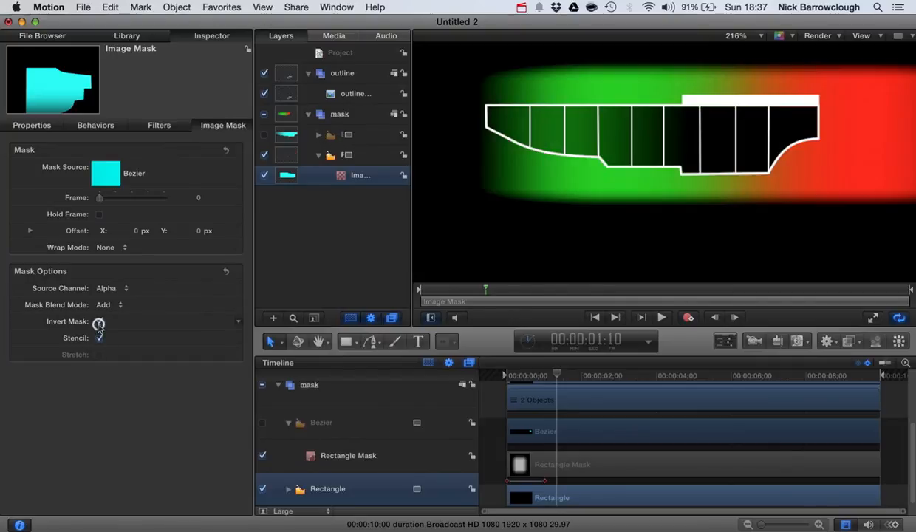
pyautogui.click(99, 322)
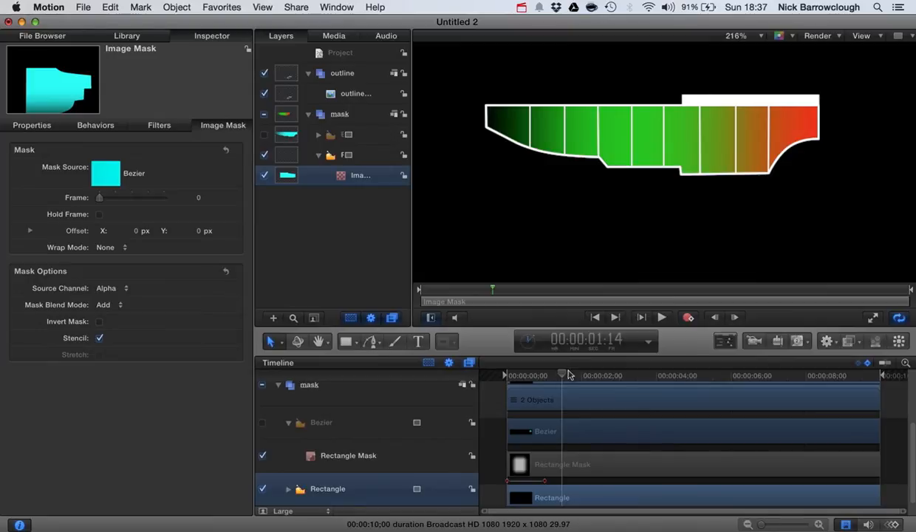
pyautogui.moveTo(562, 376); pyautogui.dragTo(583, 375)
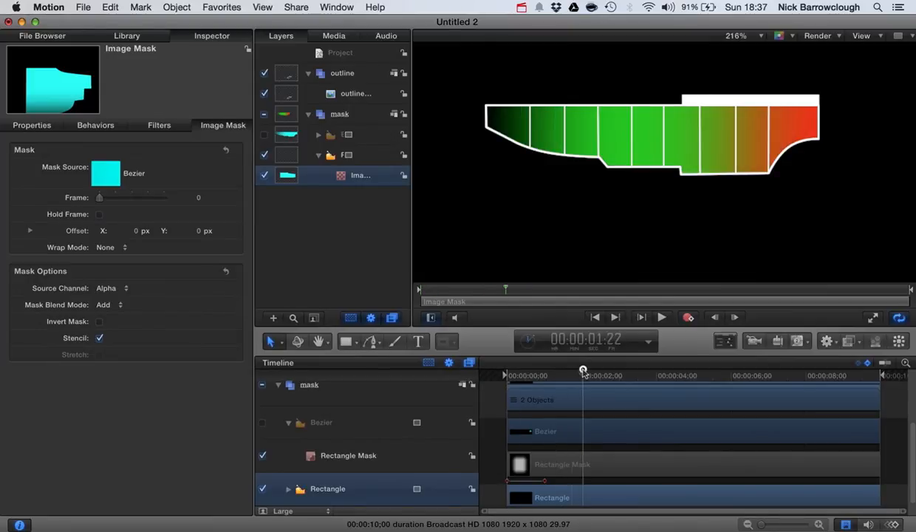